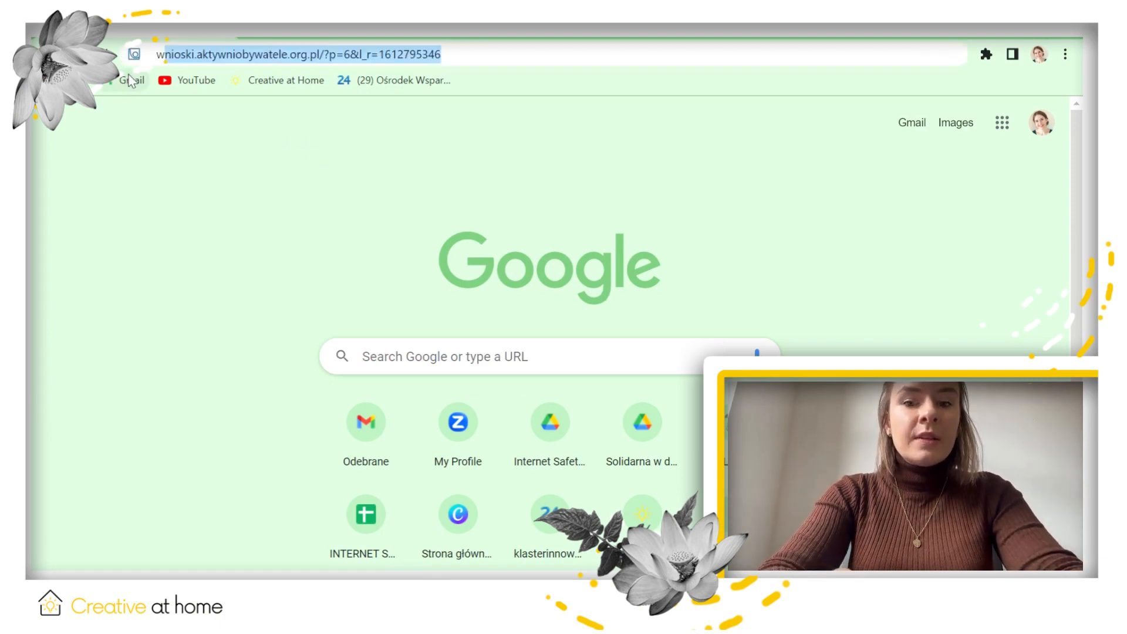
Go to wakelet.com/signup and begin sign-up with the chosen Google account
type("wakelet.com/signup")
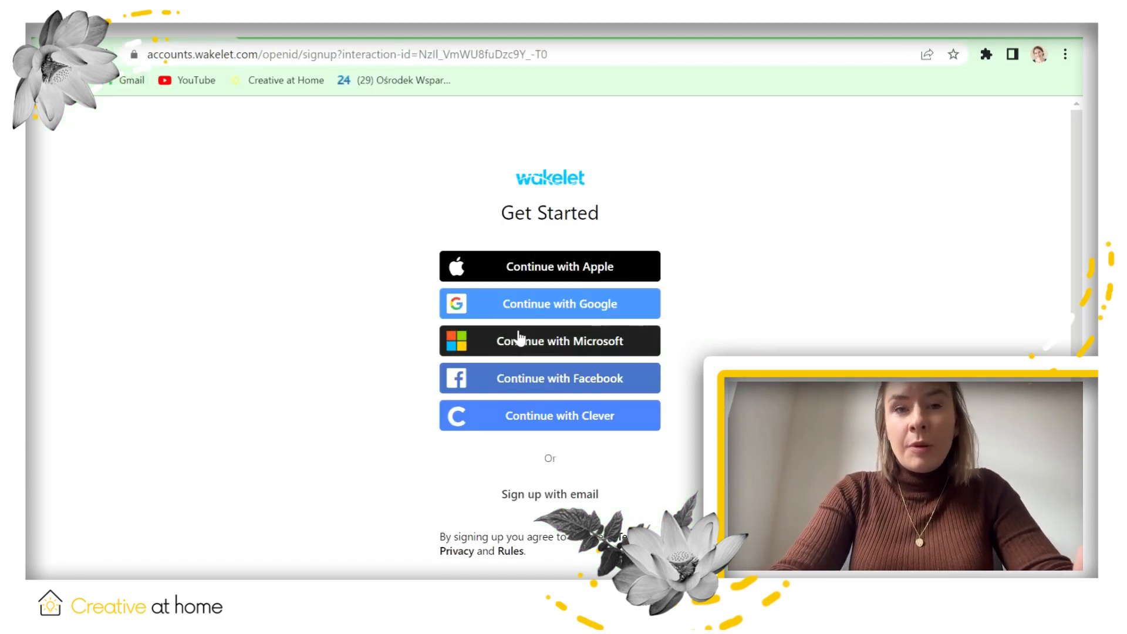
mouse_move(460, 392)
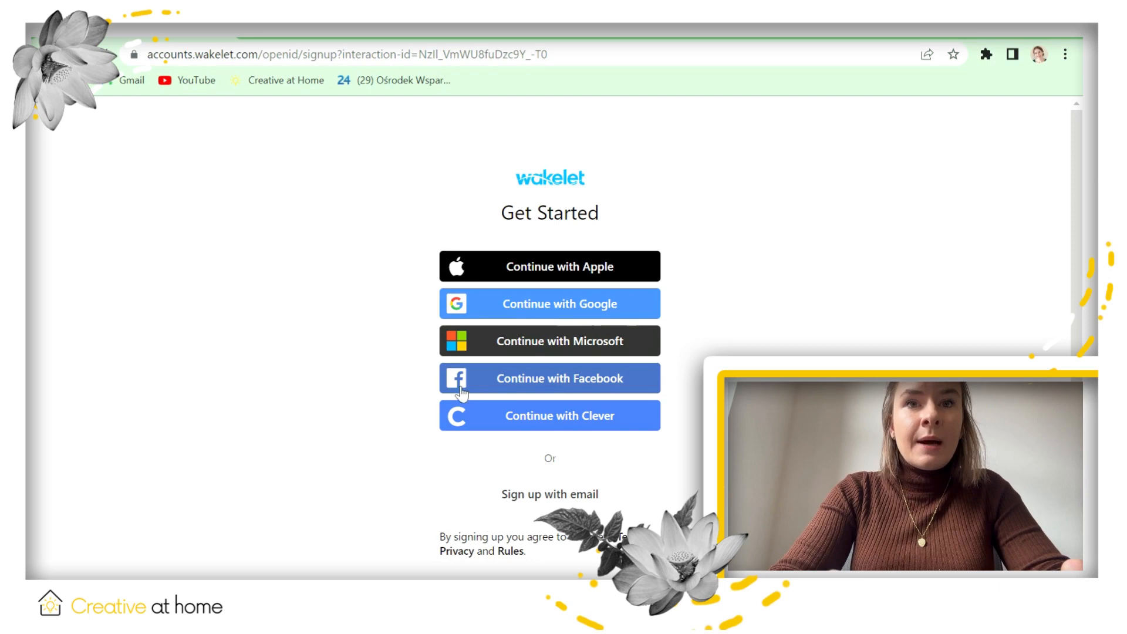
mouse_move(633, 484)
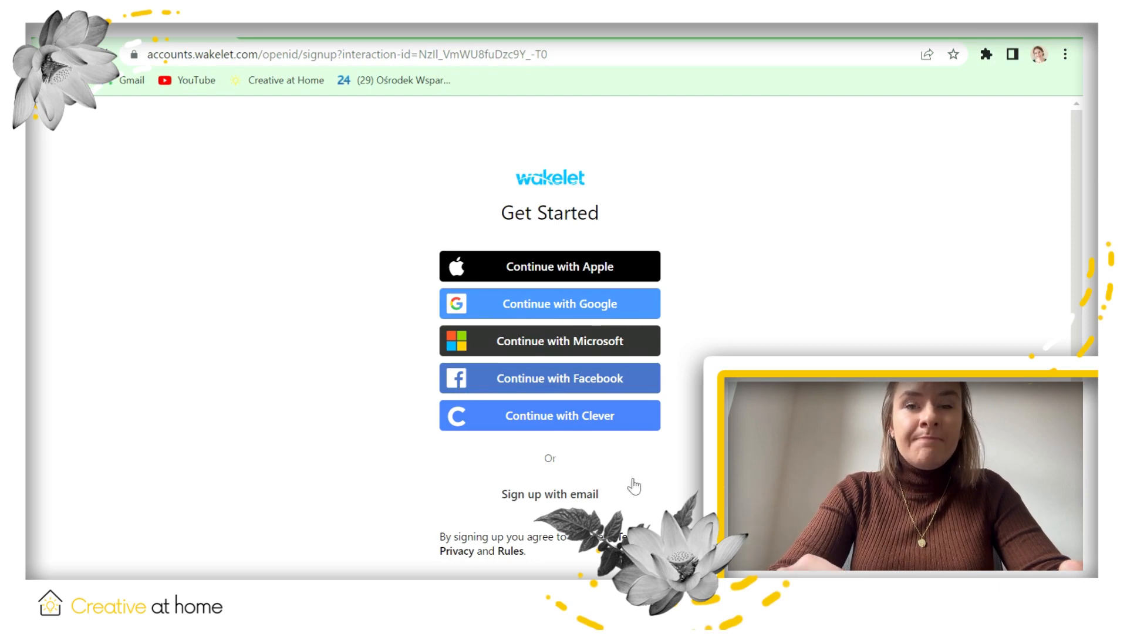
mouse_move(507, 373)
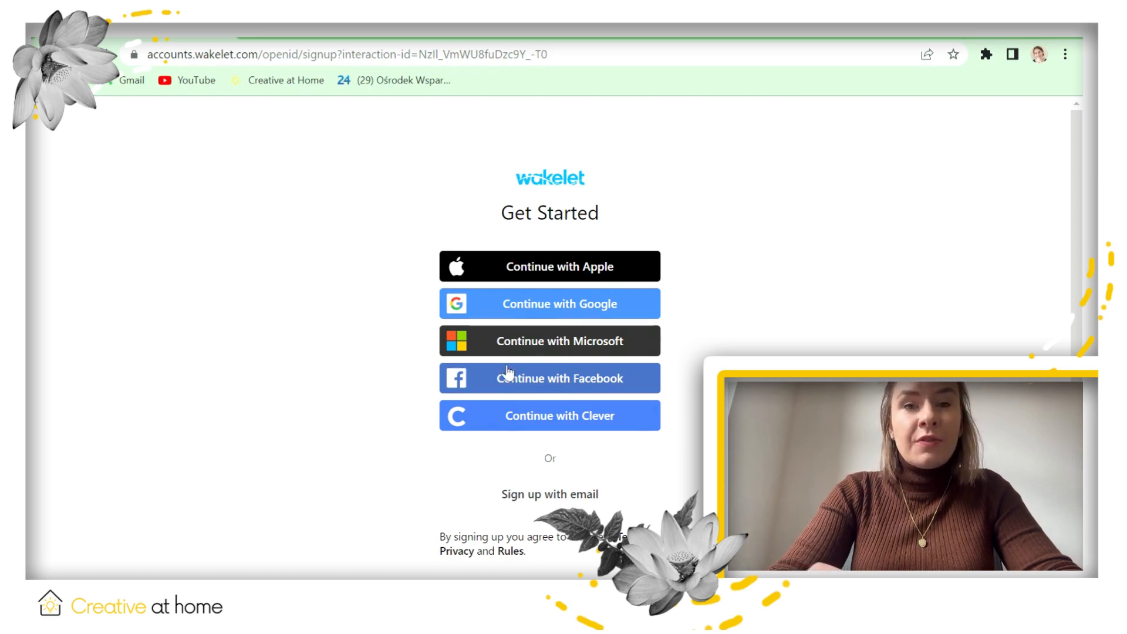
mouse_move(635, 347)
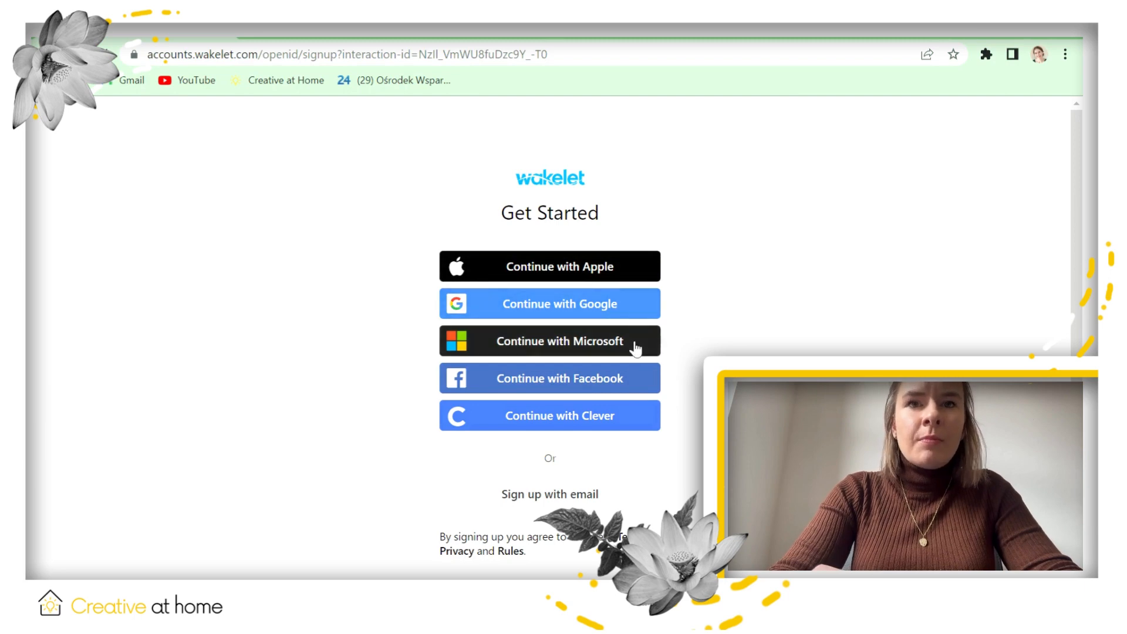
mouse_move(543, 491)
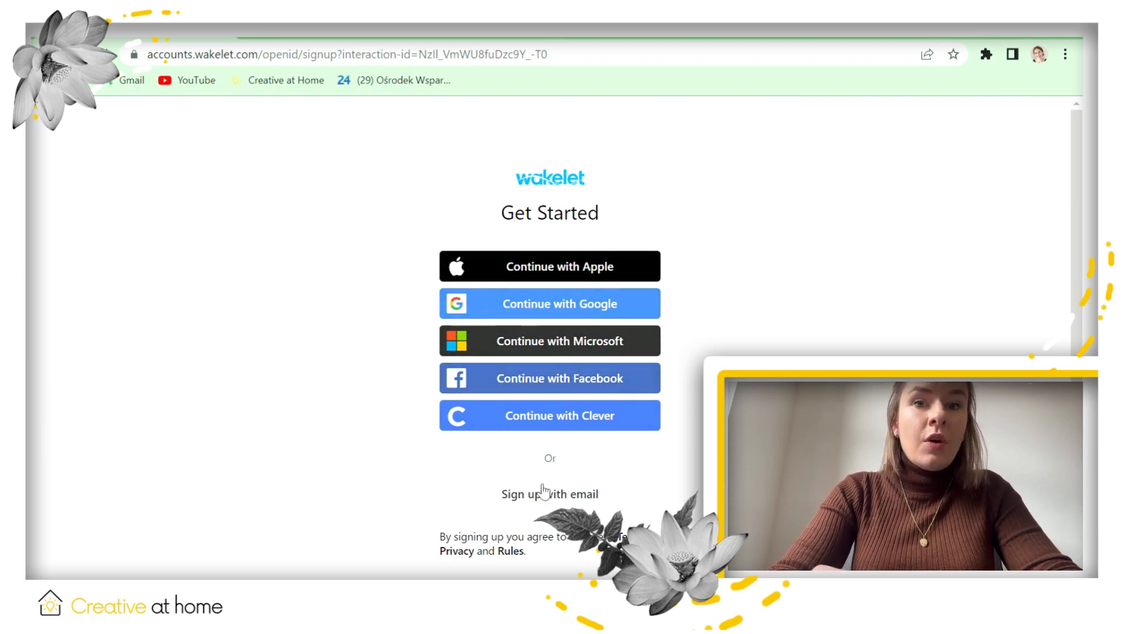
mouse_move(620, 507)
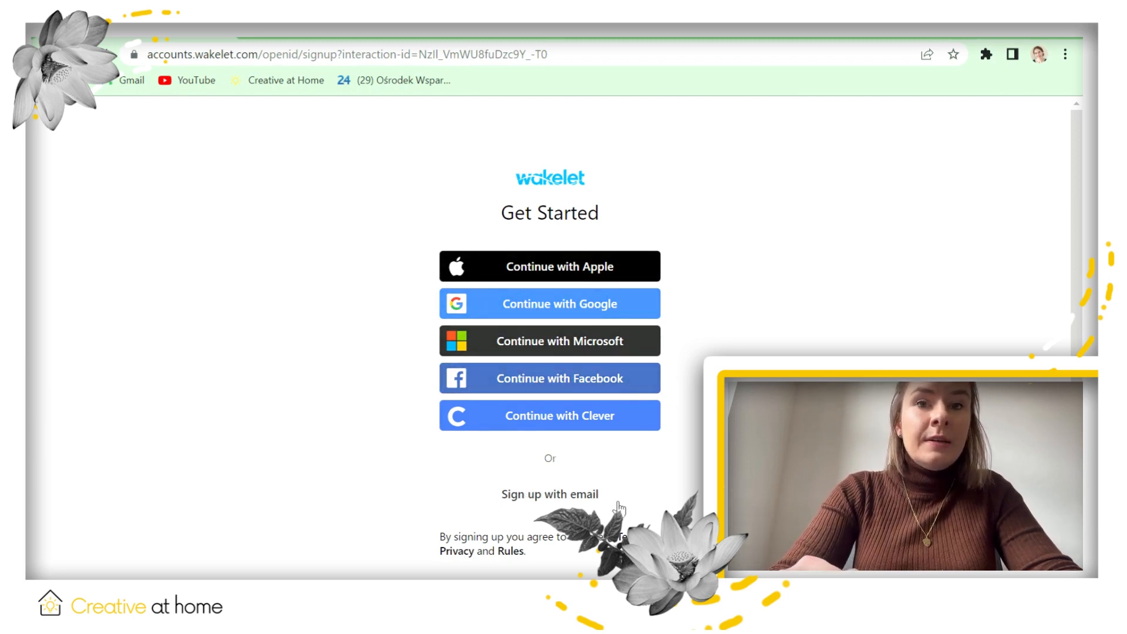
mouse_move(606, 460)
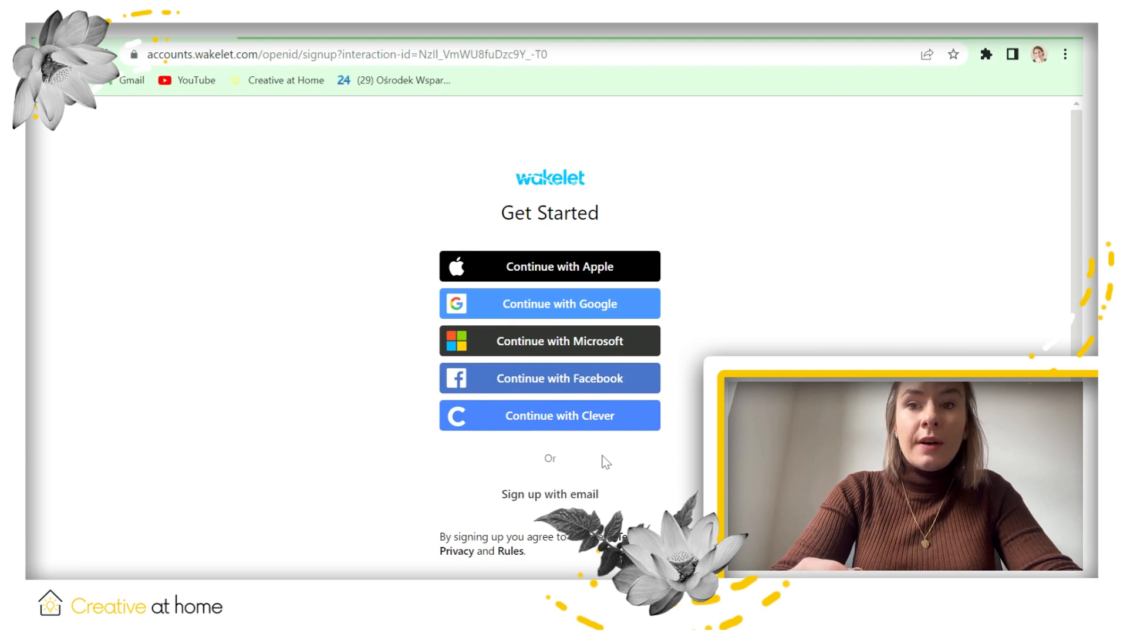
mouse_move(548, 303)
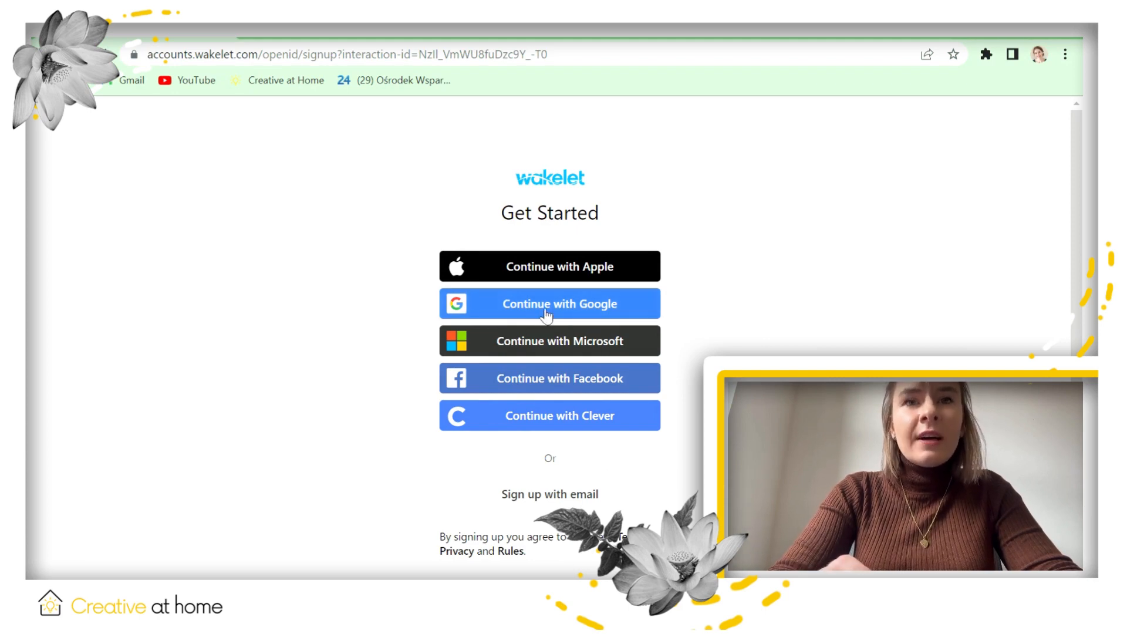
left_click(549, 303)
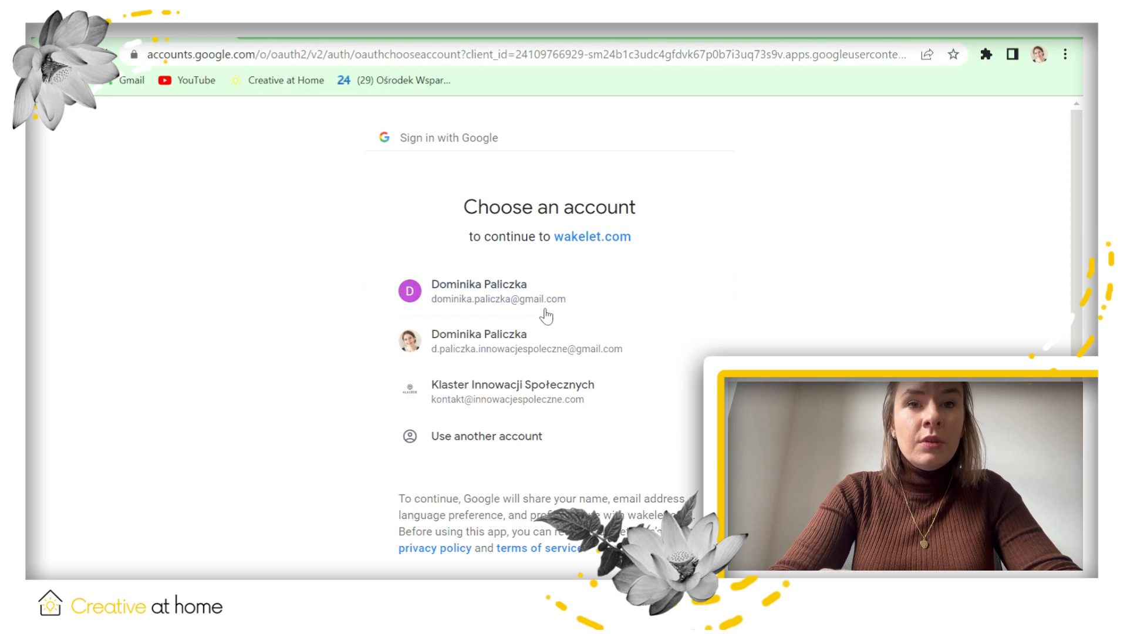
mouse_move(543, 352)
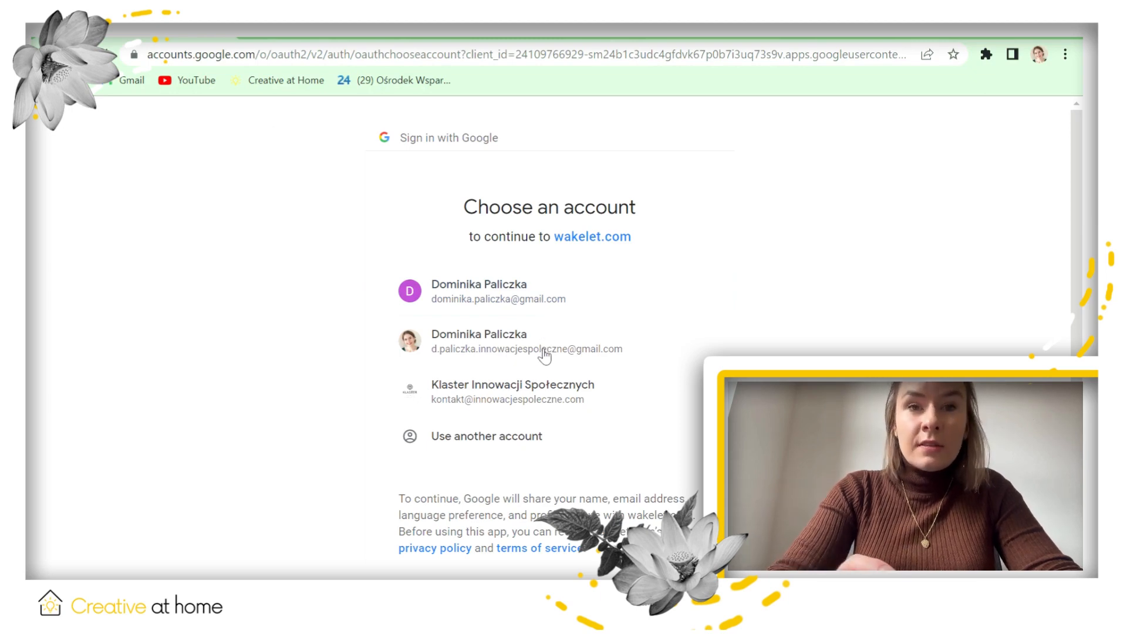
left_click(497, 348)
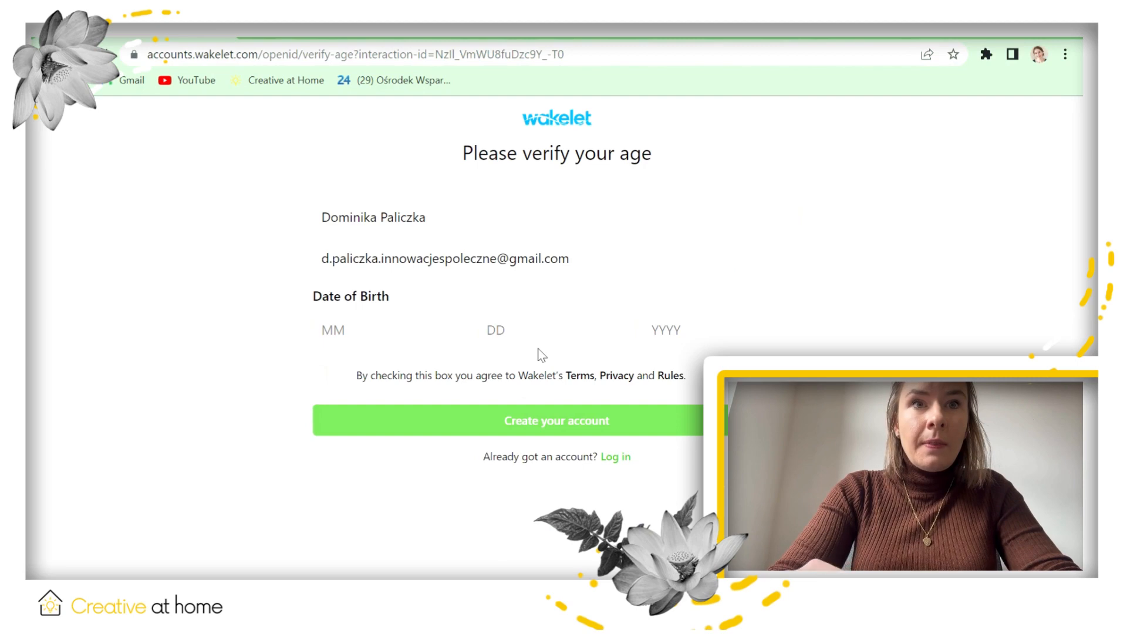
mouse_move(423, 420)
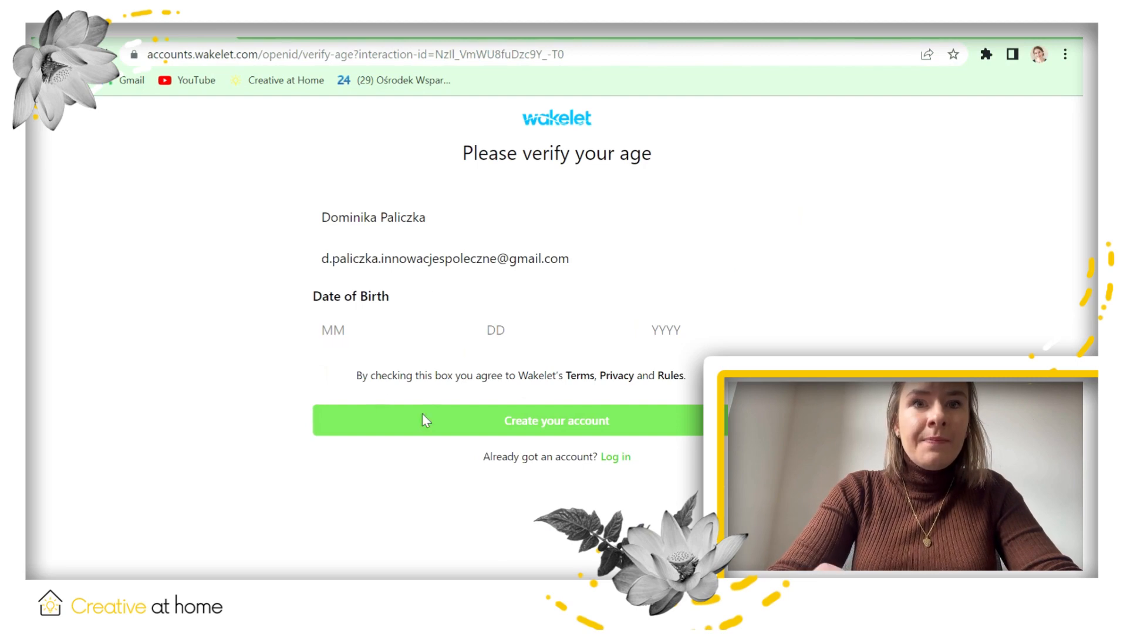
left_click(320, 373)
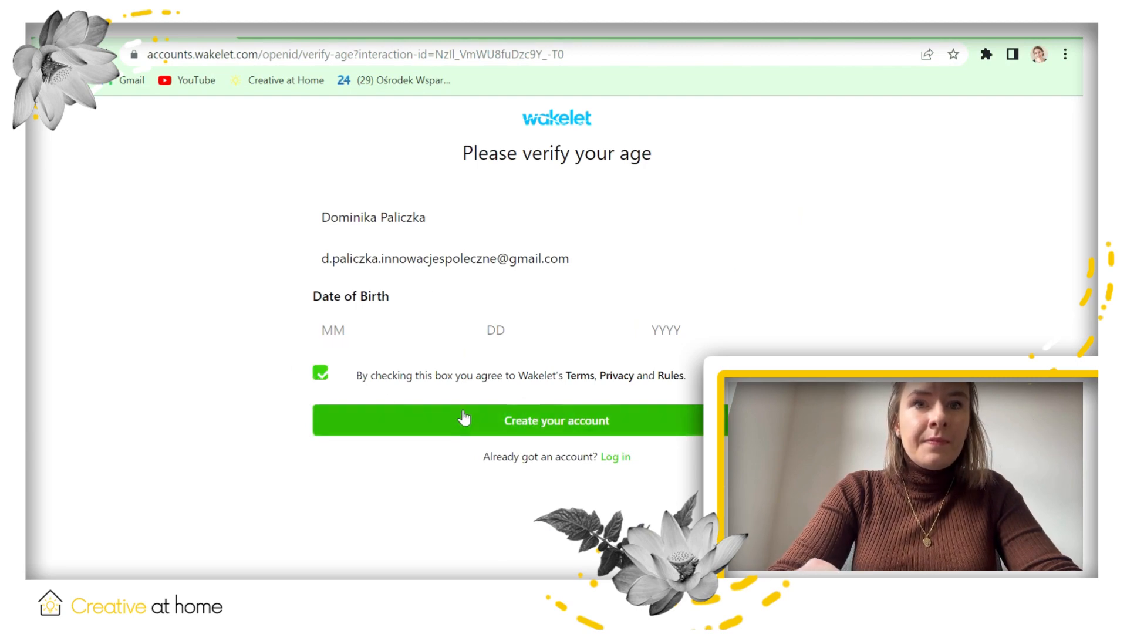
left_click(392, 330)
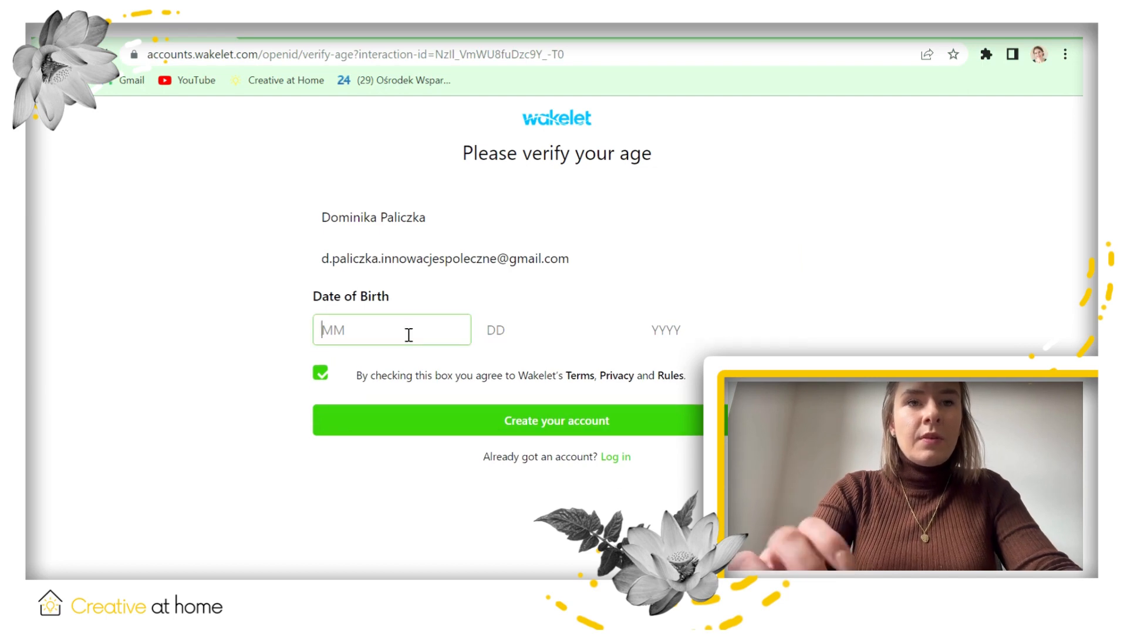
type("12")
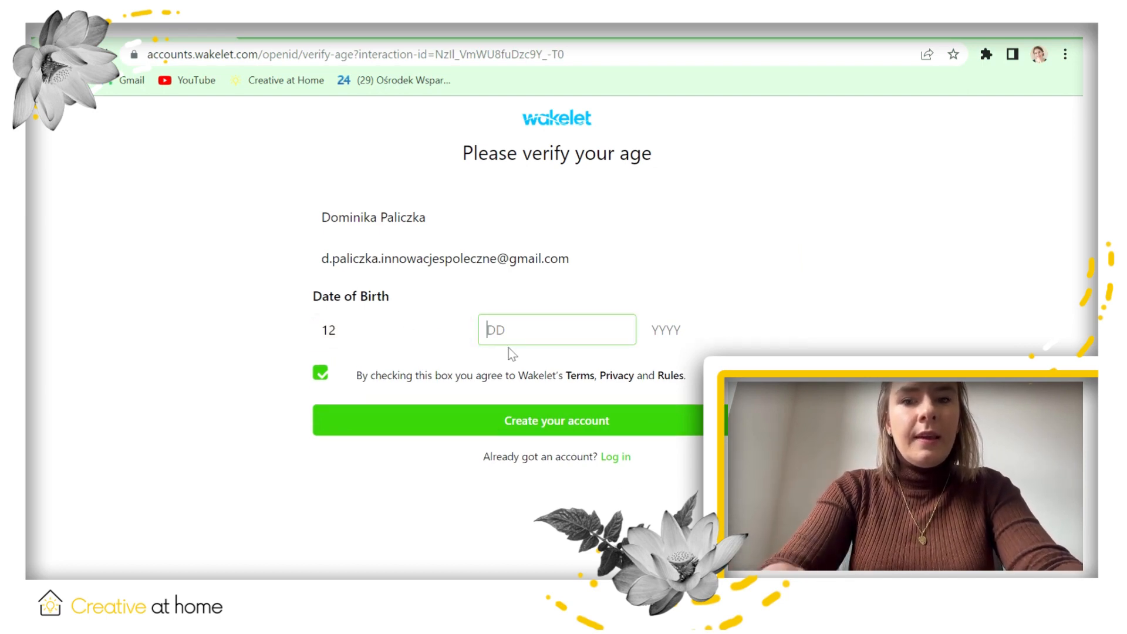
type("05")
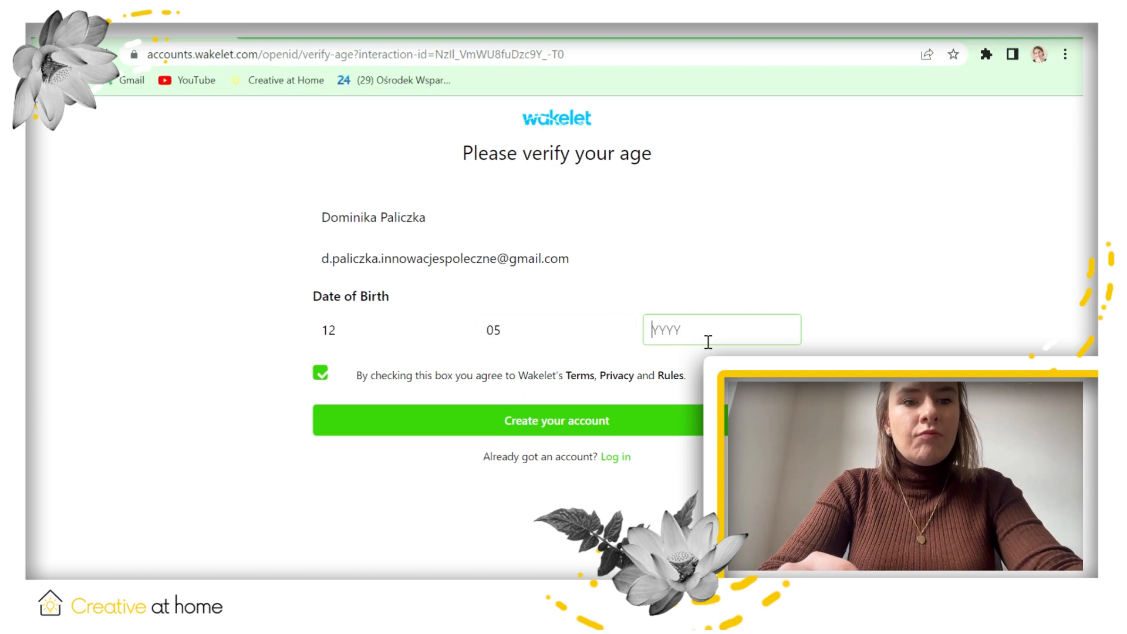
type("19")
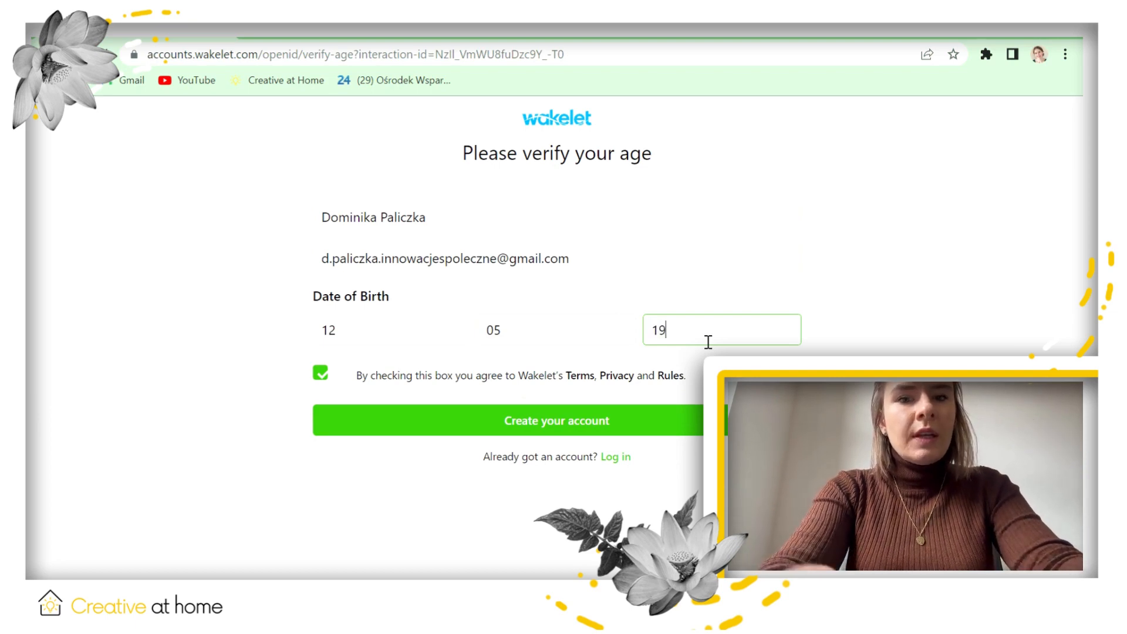
type("94")
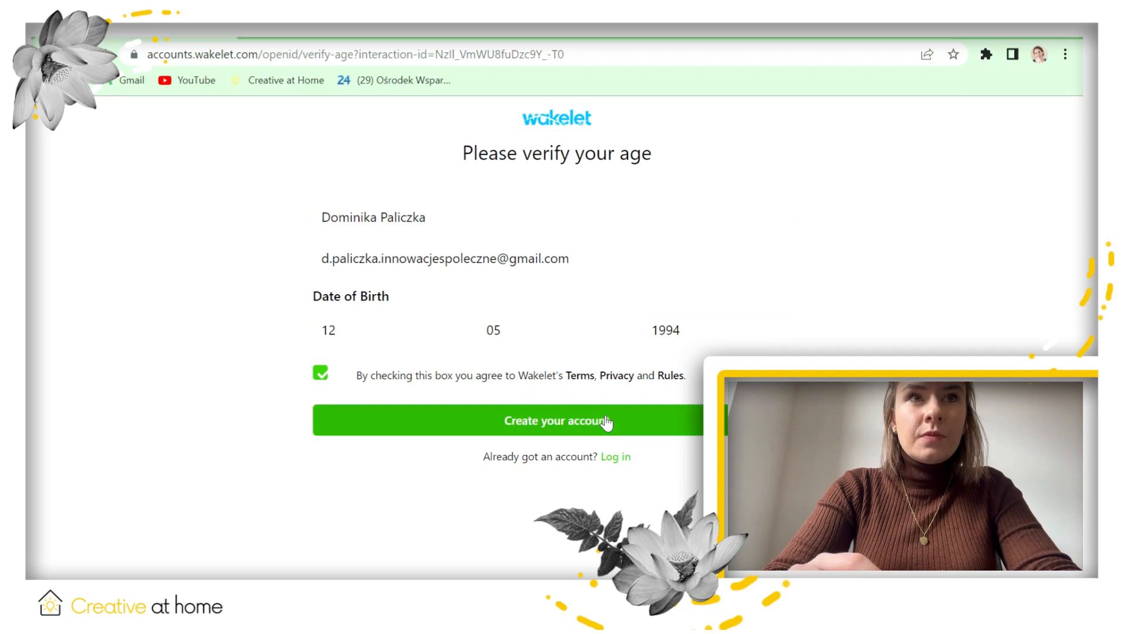
left_click(557, 420)
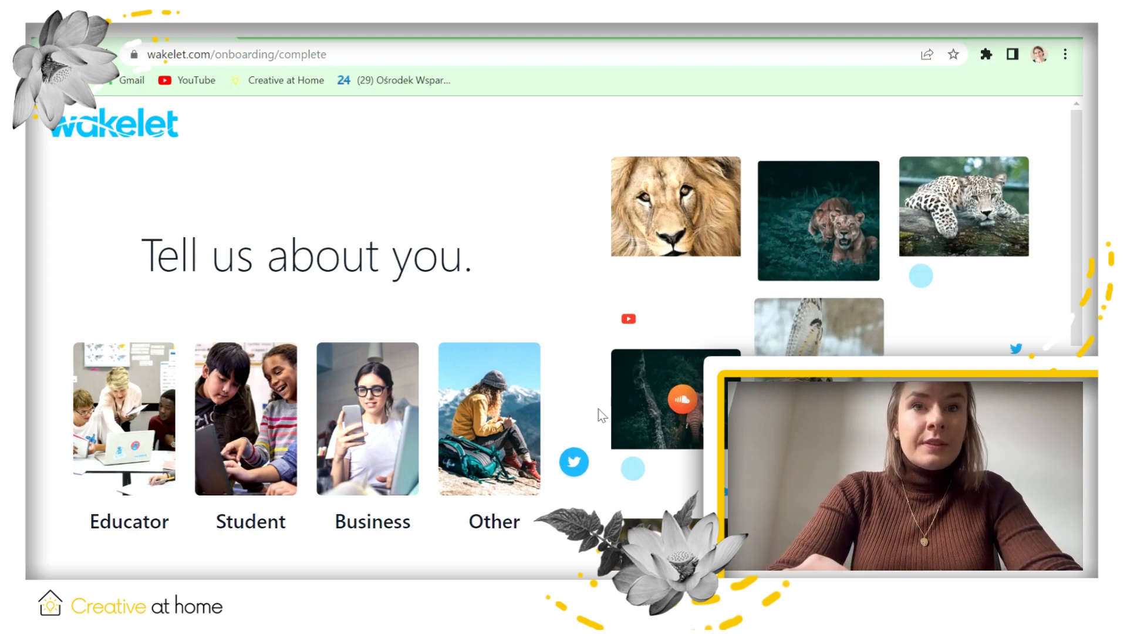
mouse_move(104, 351)
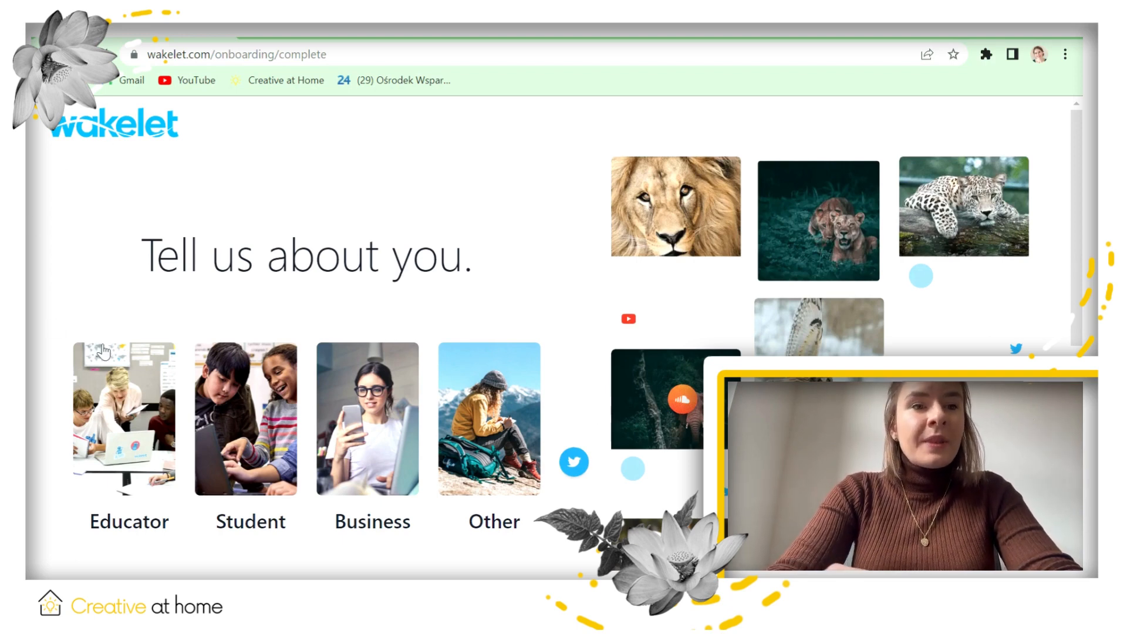
mouse_move(368, 359)
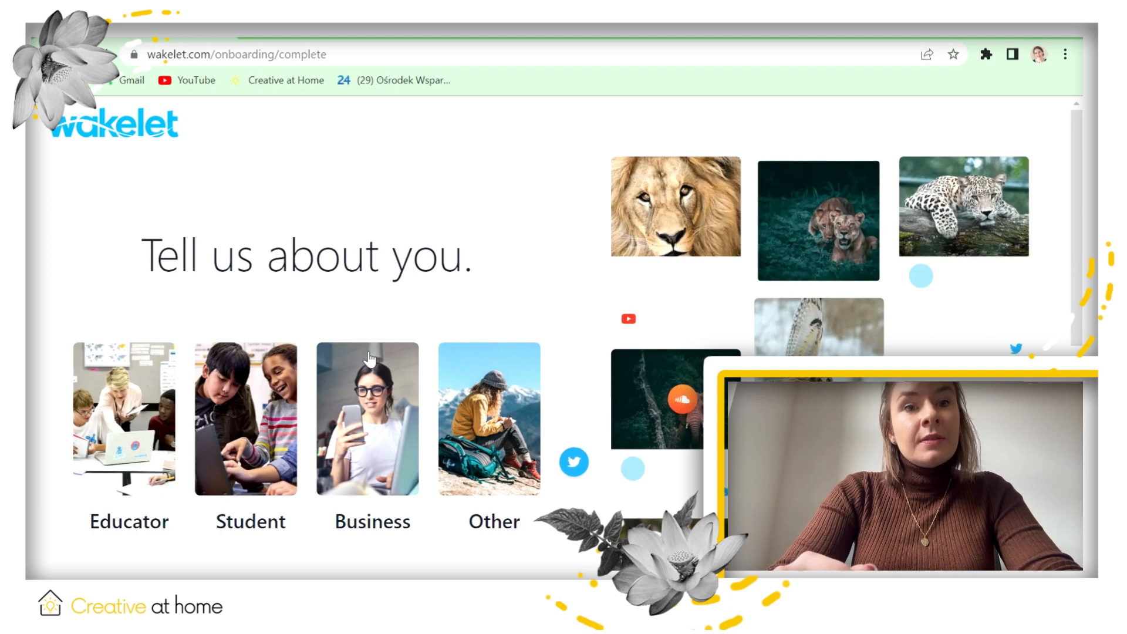
mouse_move(425, 546)
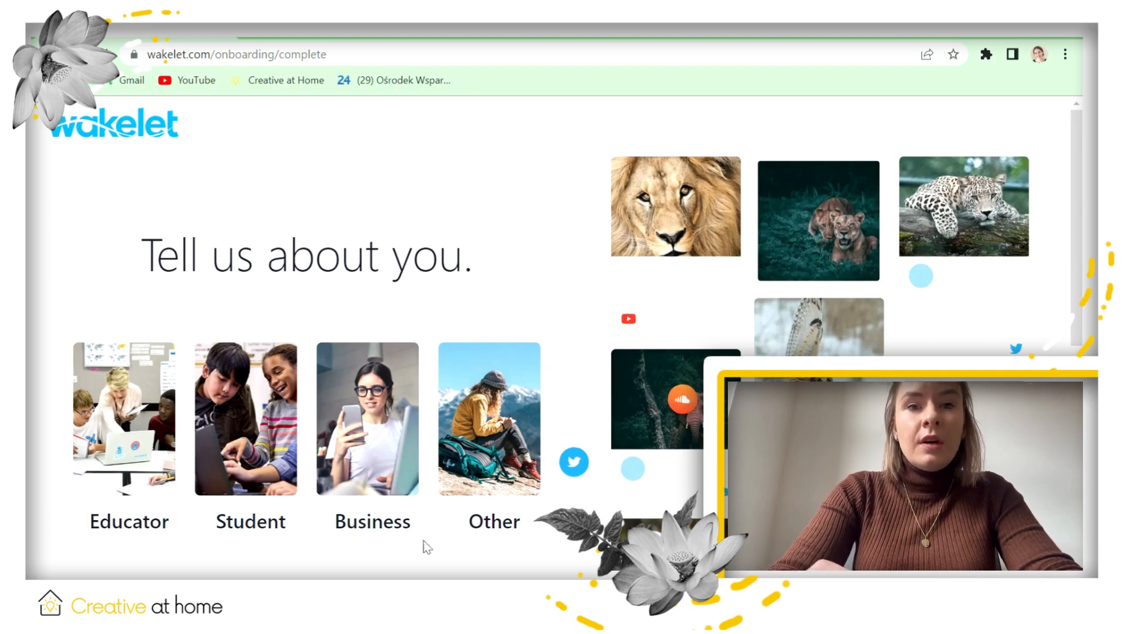
mouse_move(126, 458)
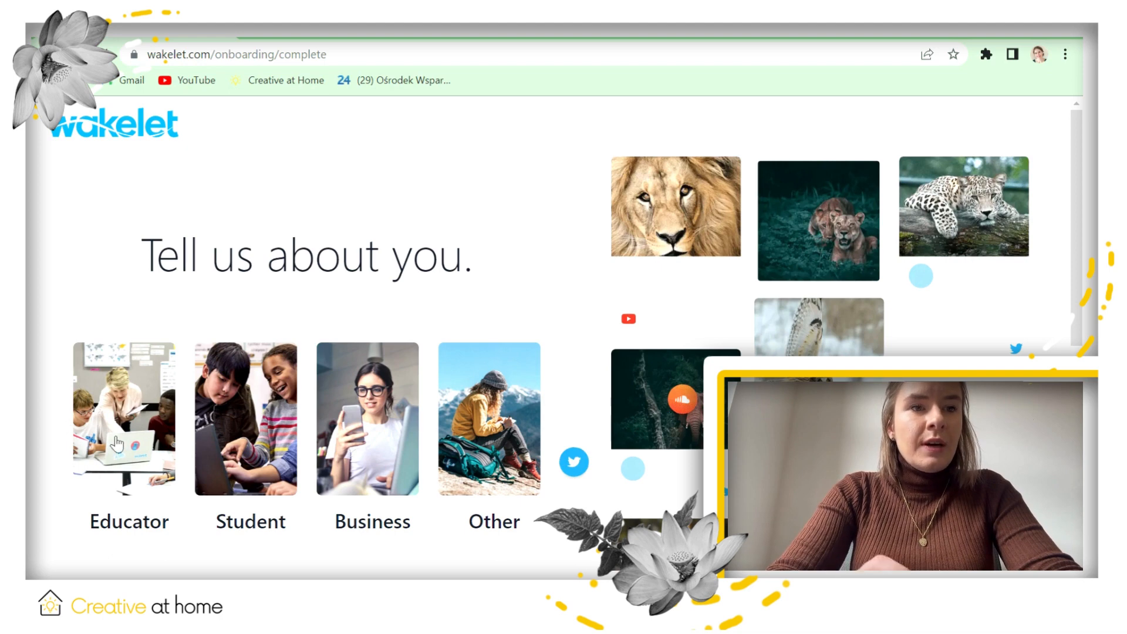
Identify as an Educator and set the country to Poland
left_click(123, 419)
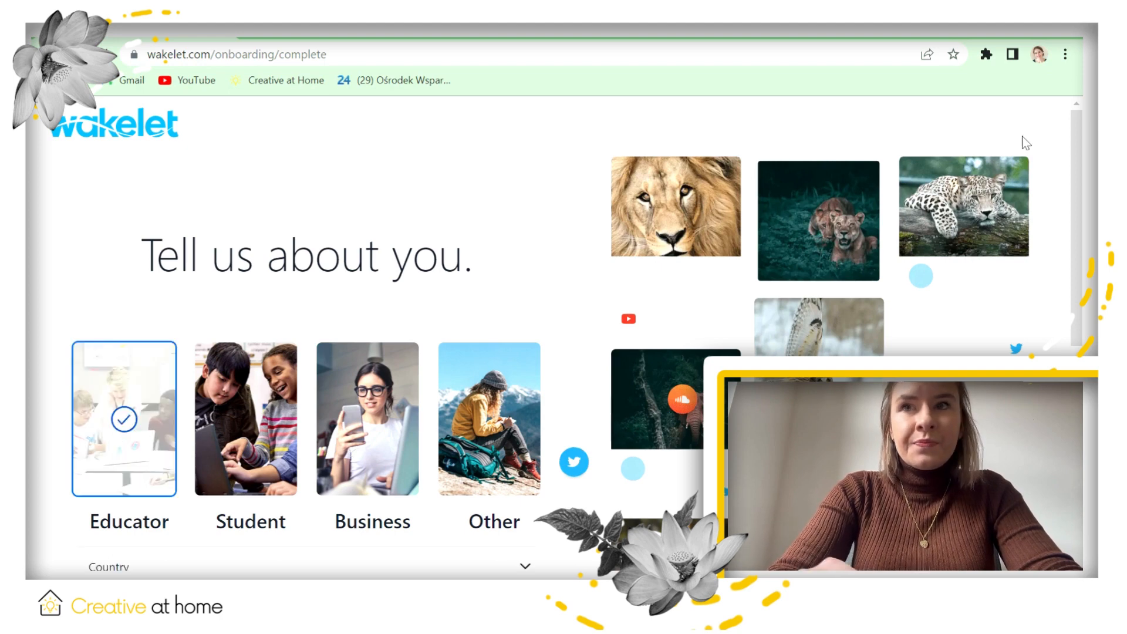
scroll("down", 3)
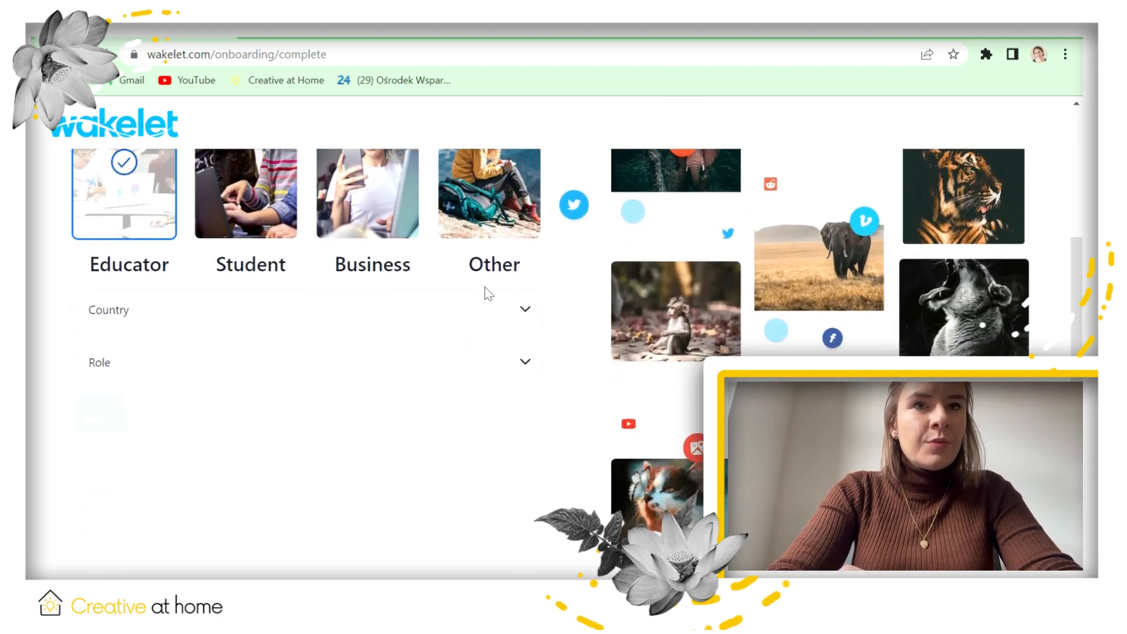
left_click(306, 309)
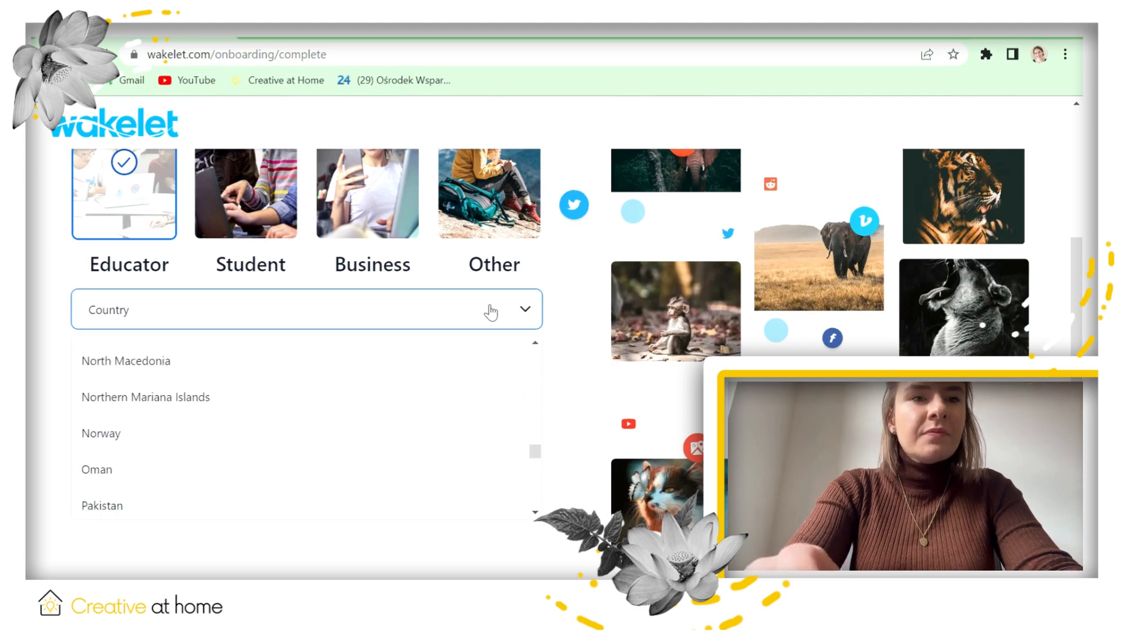
scroll("down", 3)
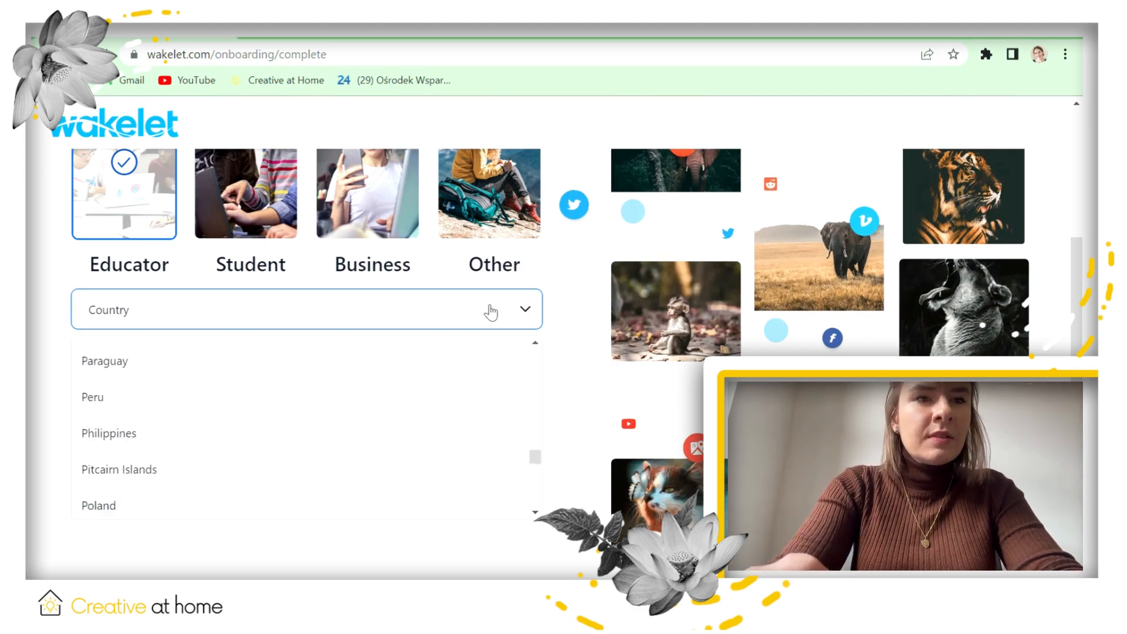
left_click(98, 505)
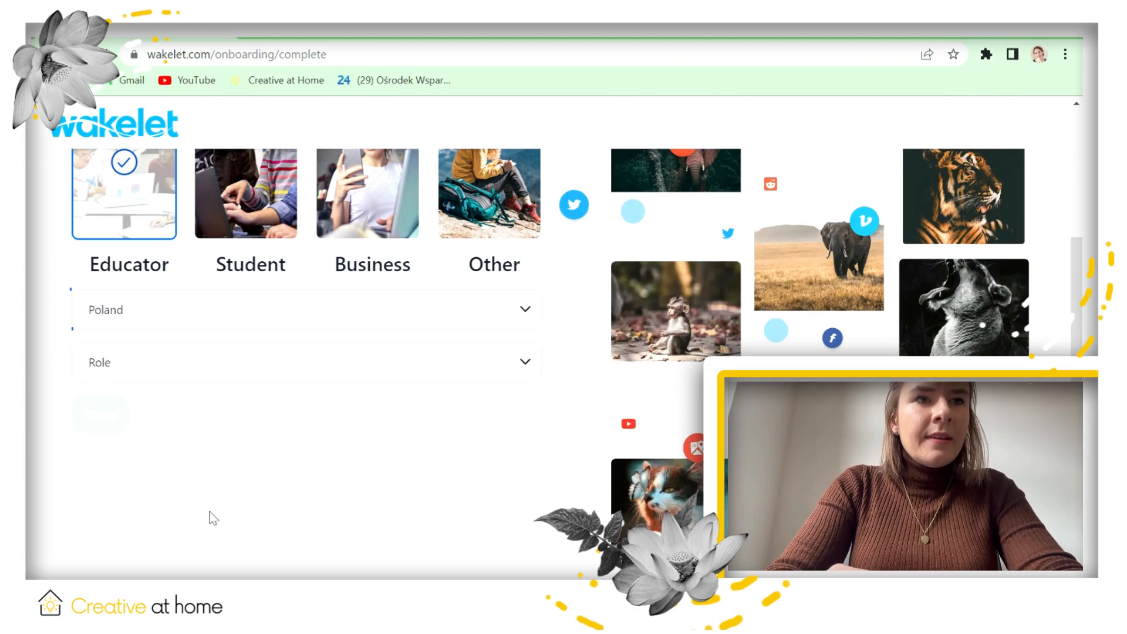
Choose a teaching role for the profile and continue onboarding
left_click(306, 308)
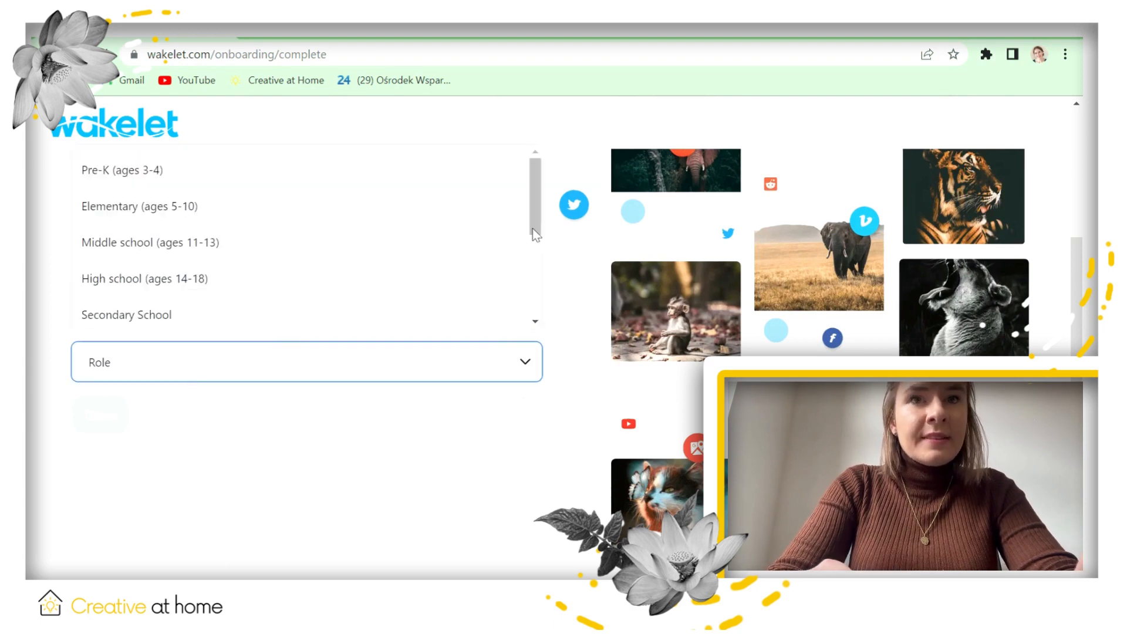
scroll("down", 3)
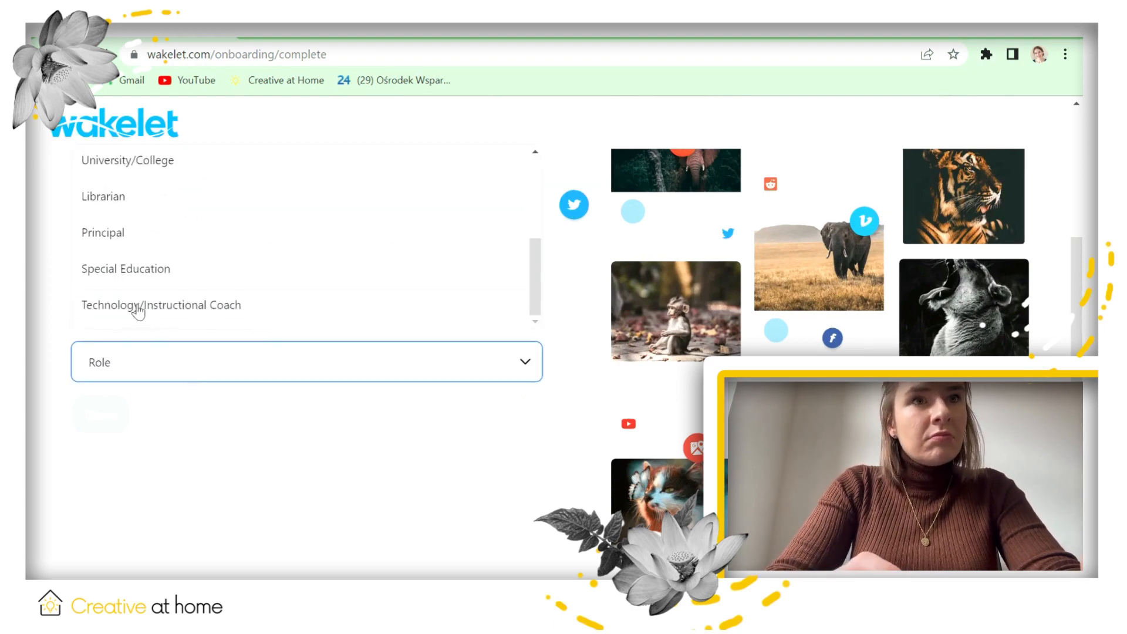
left_click(161, 304)
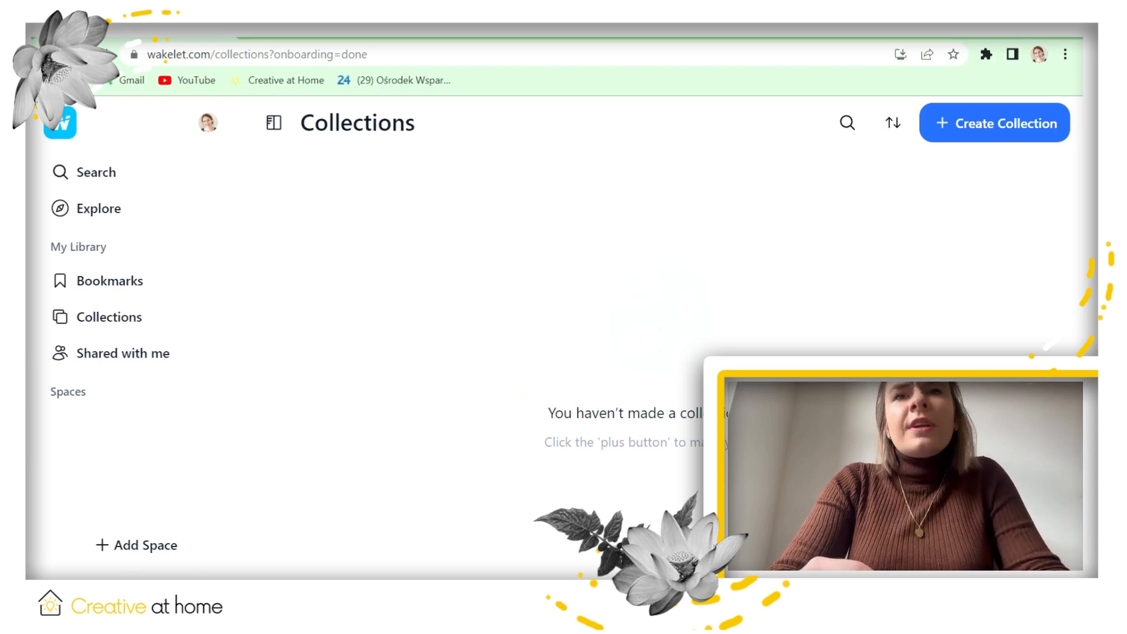
mouse_move(1012, 140)
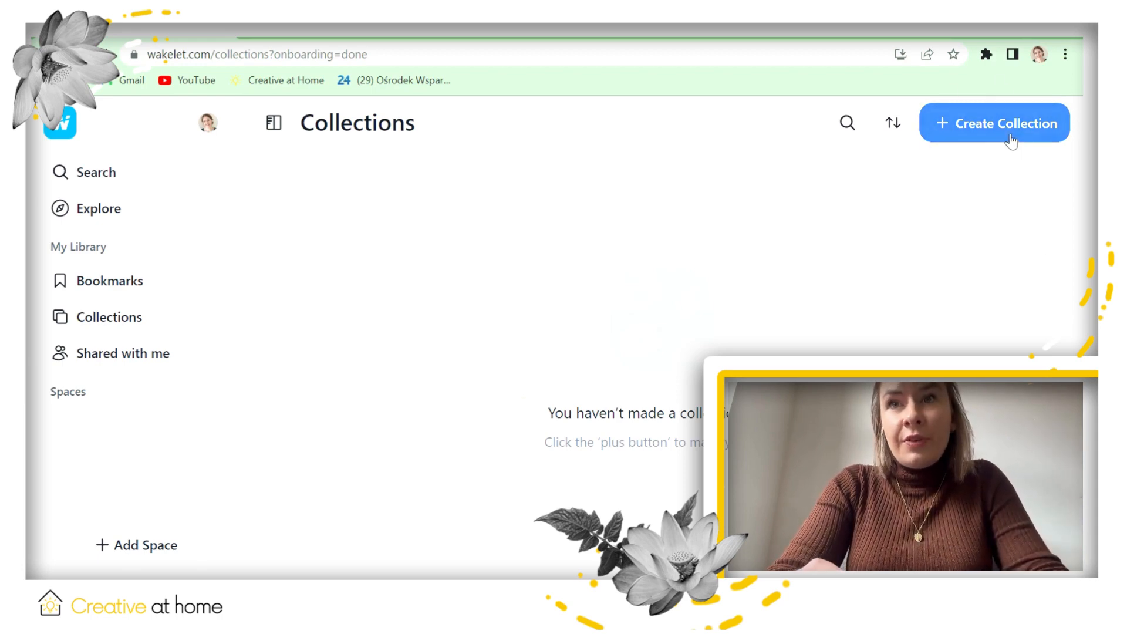
Create a new collection and title it 'Creative at home'
left_click(995, 122)
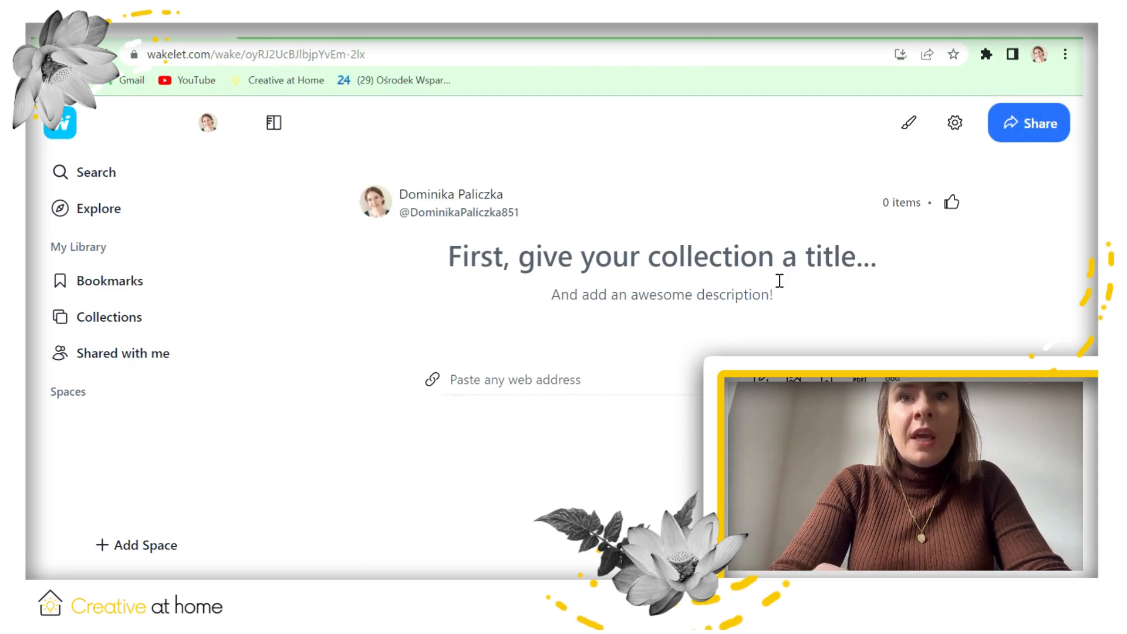
left_click(660, 256)
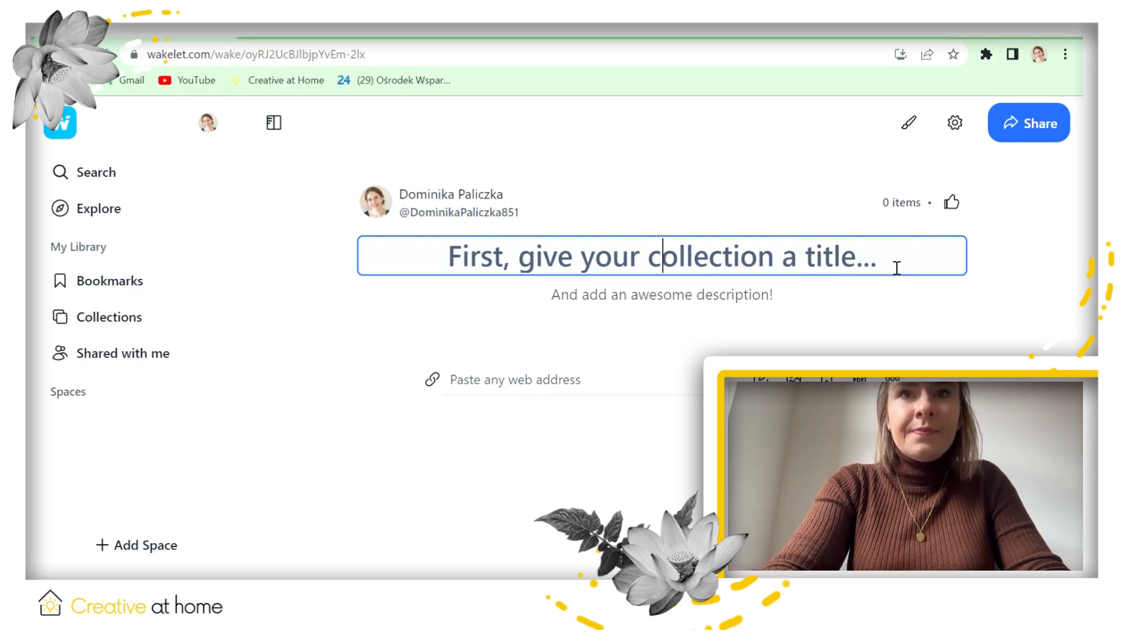
mouse_move(432, 248)
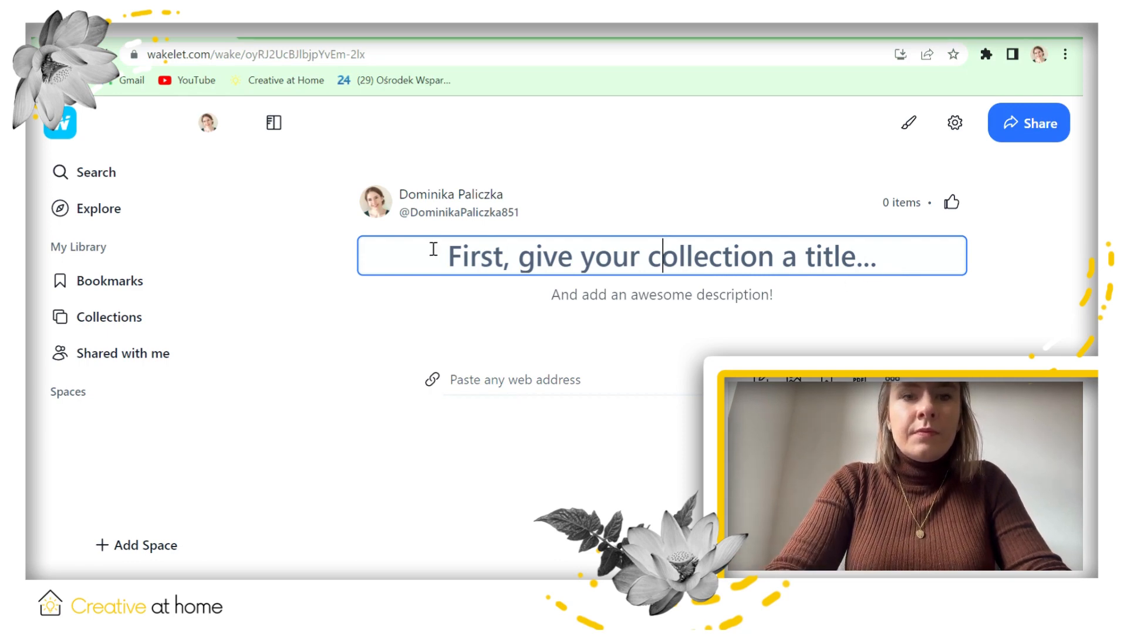
type("Ct")
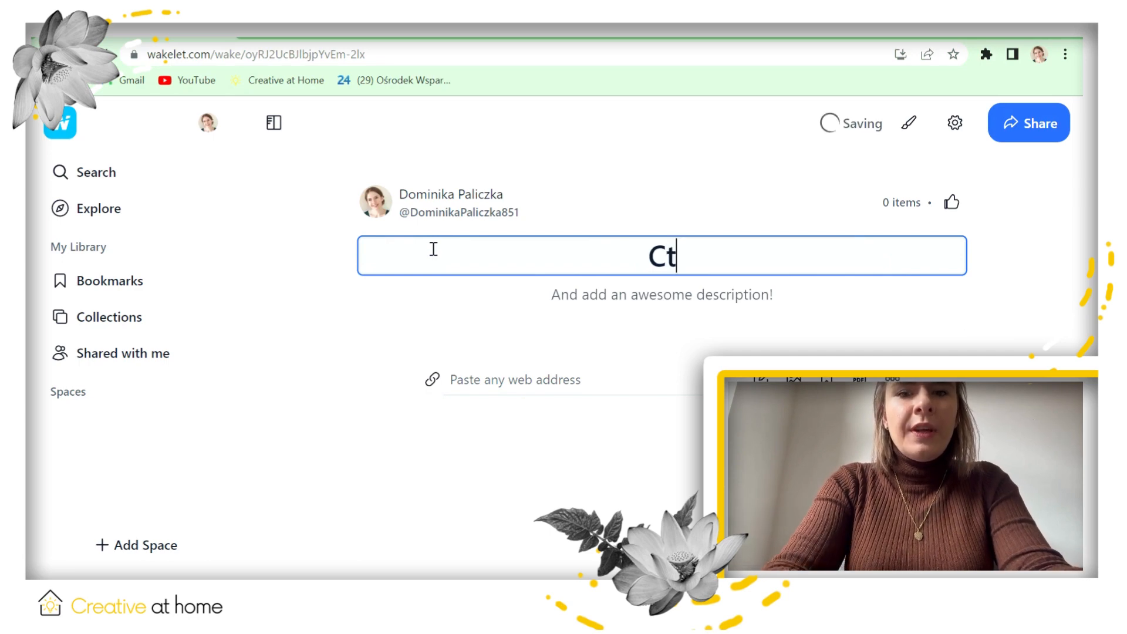
type("Creative at")
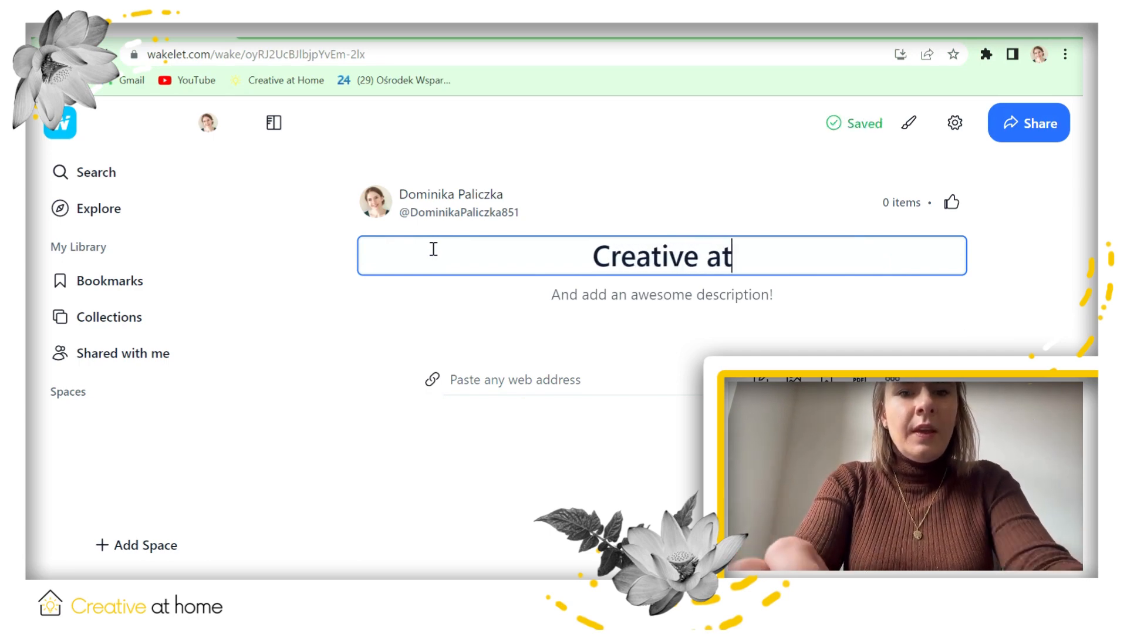
type("home")
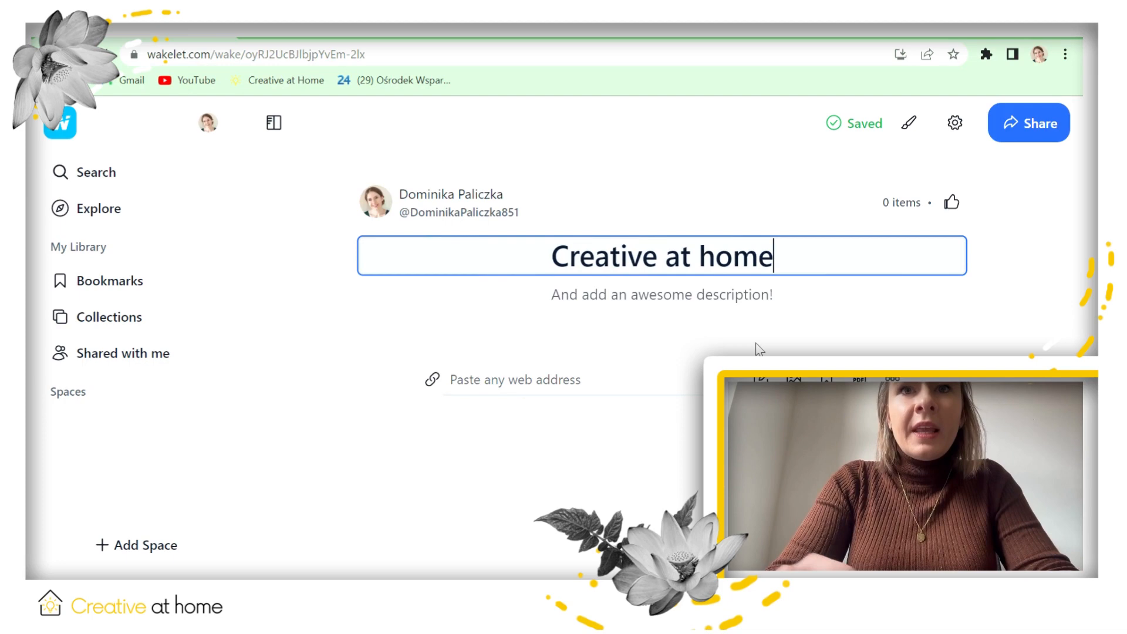
left_click(661, 293)
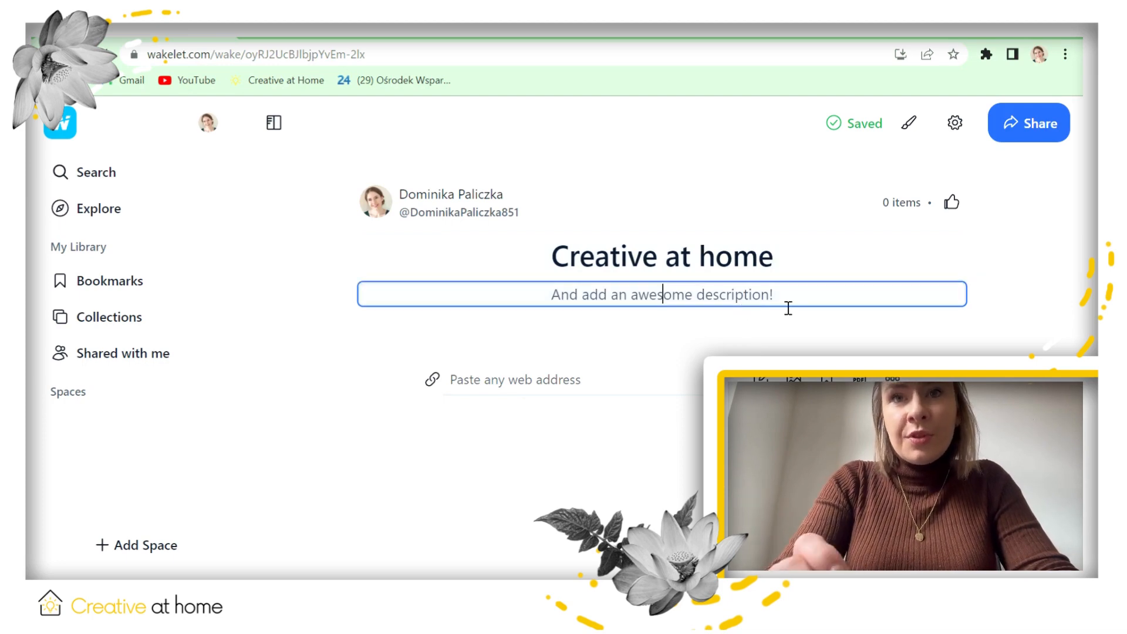
Write the collection description 'Or collecion is about art'
type("Pir")
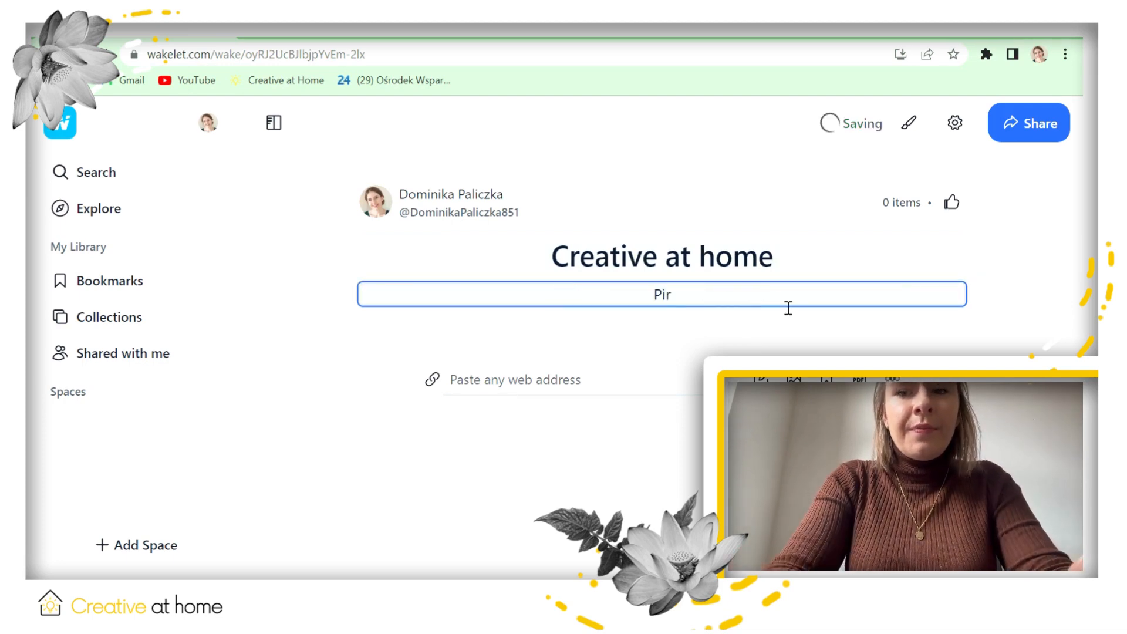
type("Or")
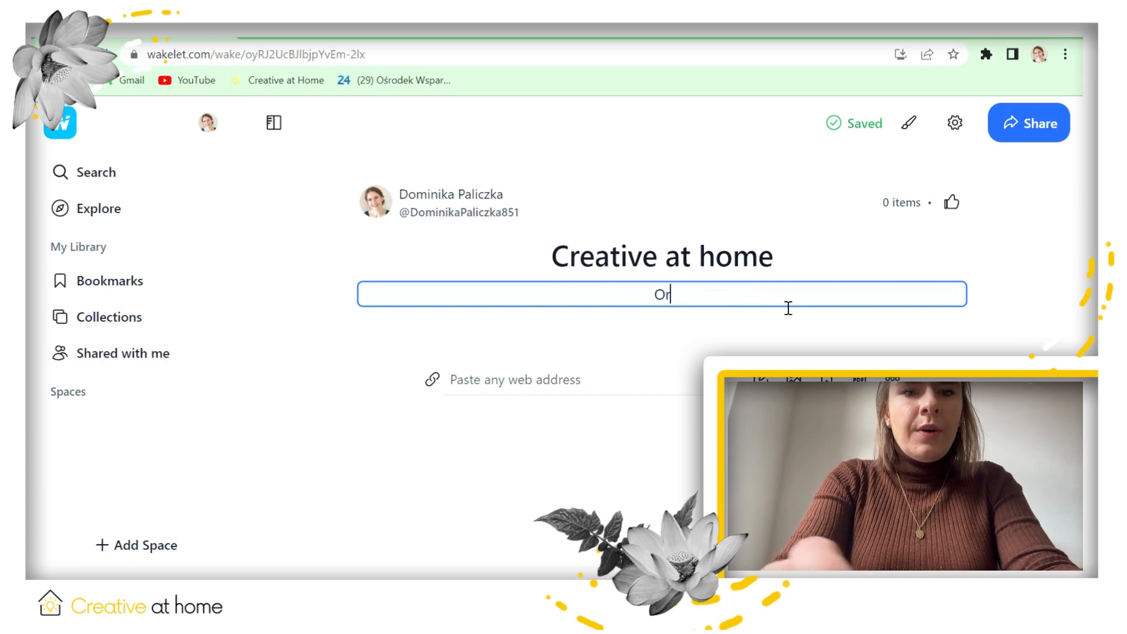
type("collecion")
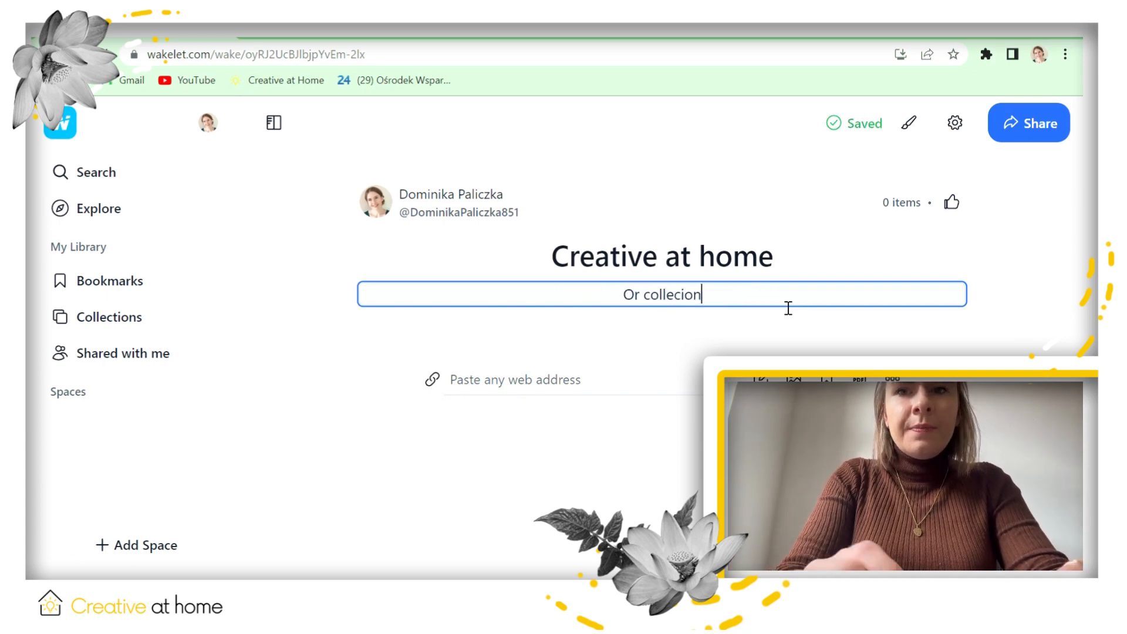
type("is ab")
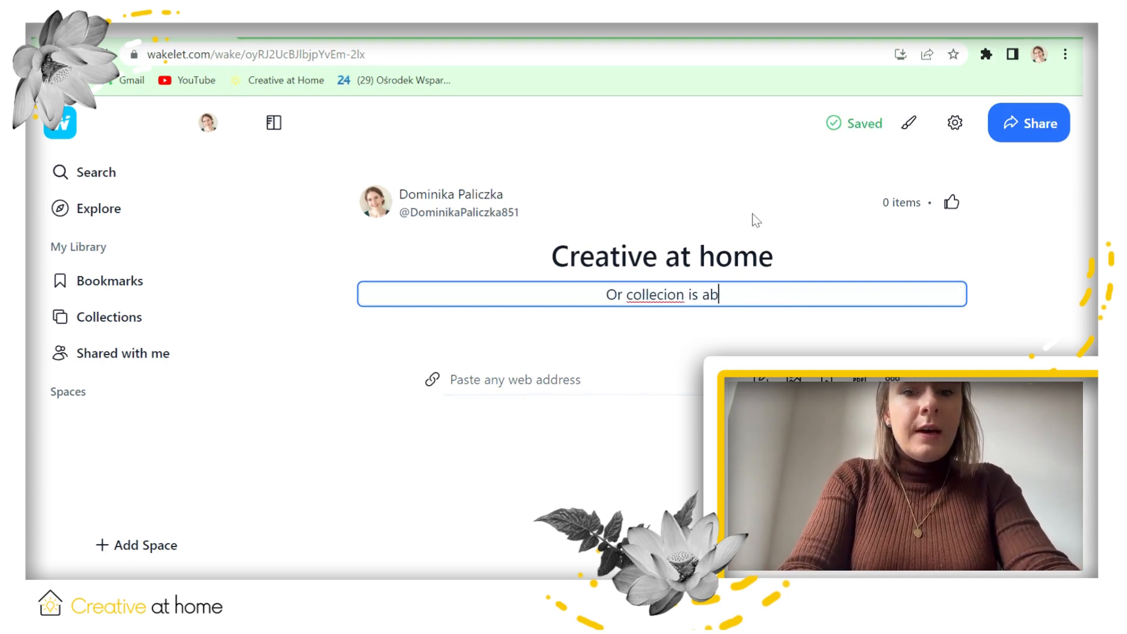
type("out art")
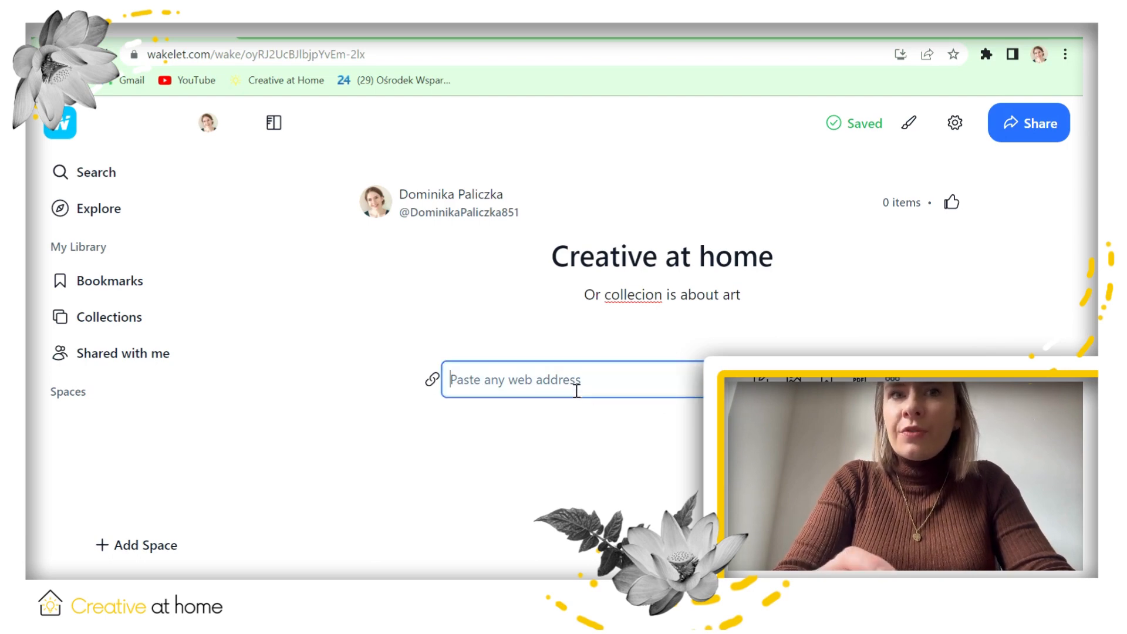
Add a text note 'This is the board for Creative at home project' to the collection
type("This is")
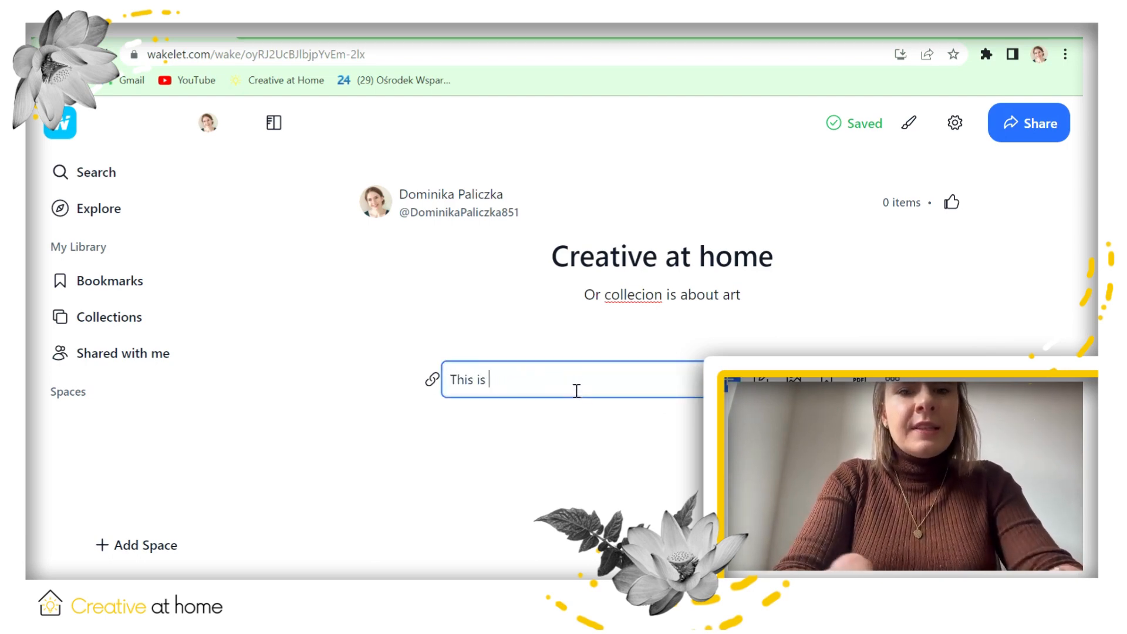
type("the bo")
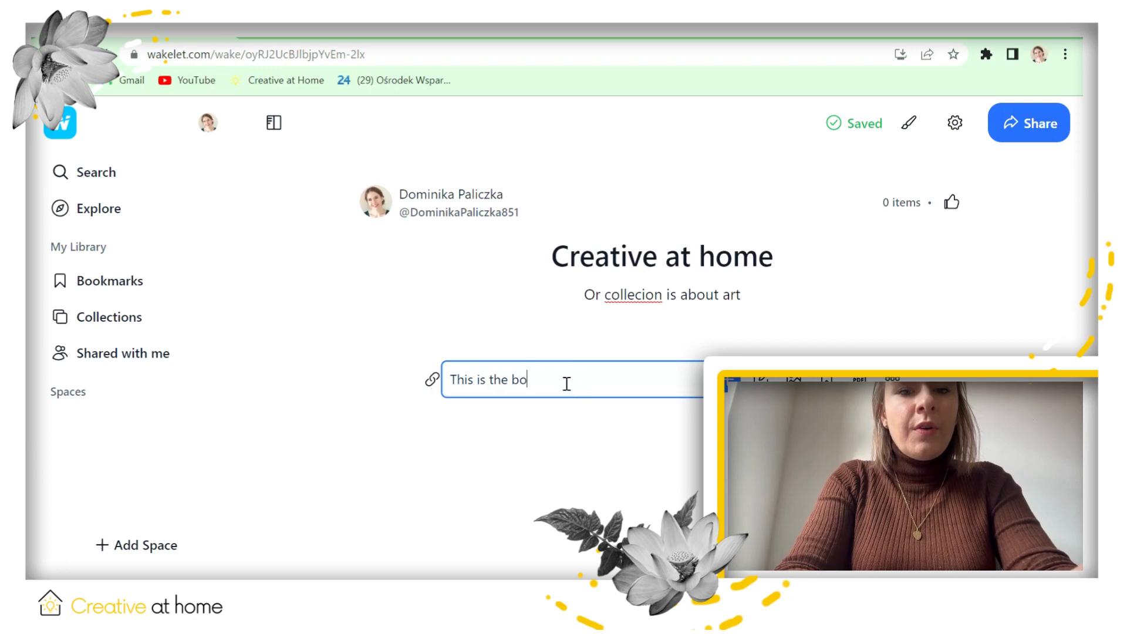
type("ard")
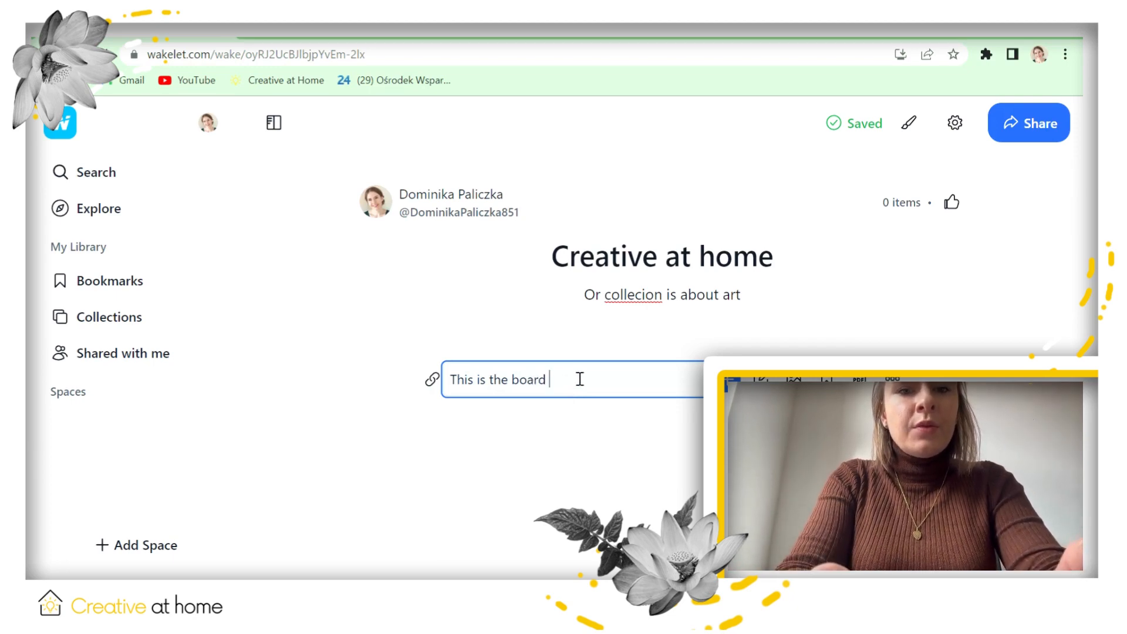
type("for c")
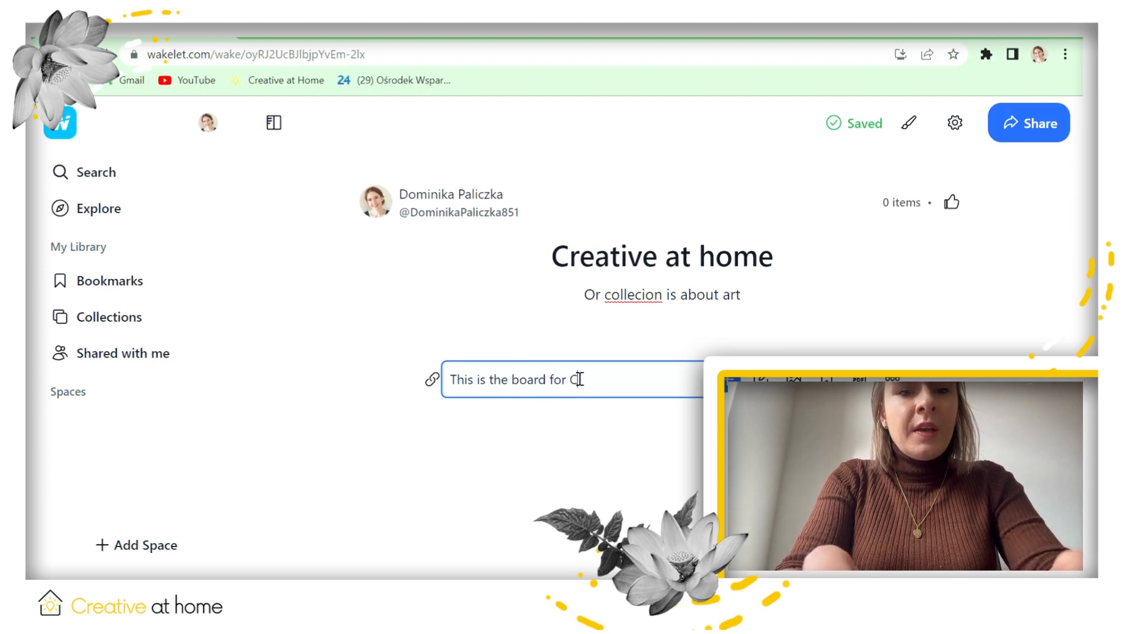
type("reative at home projec")
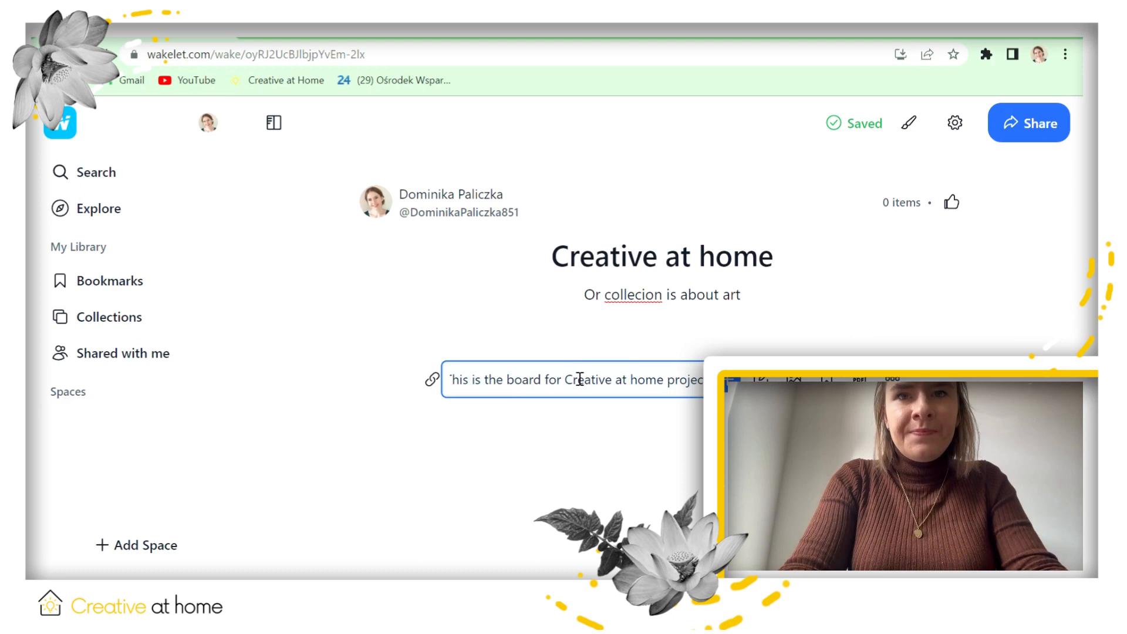
key("Return")
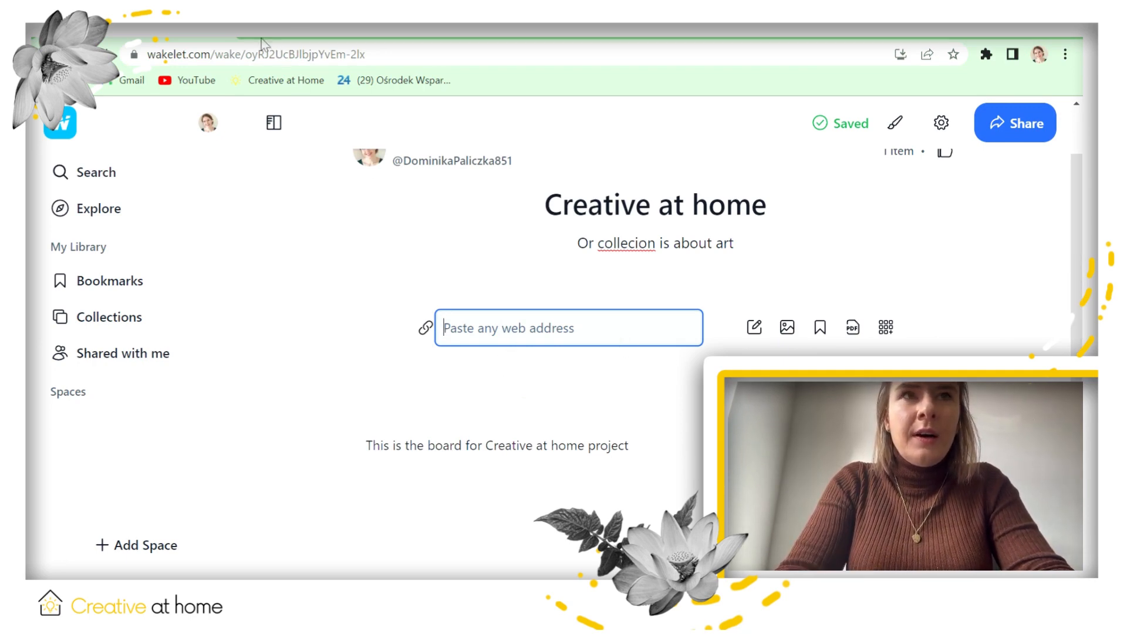
type("cre")
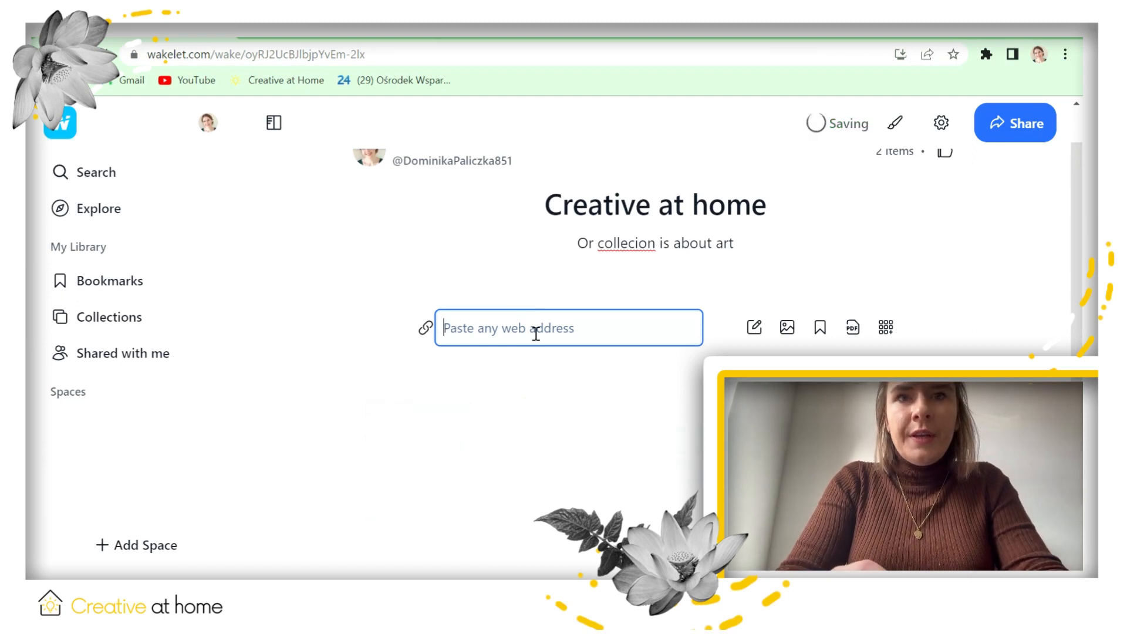
Add a link card for creativitycluster.eu, 'Home - Creative at Home'
type("creativitycluster.eu")
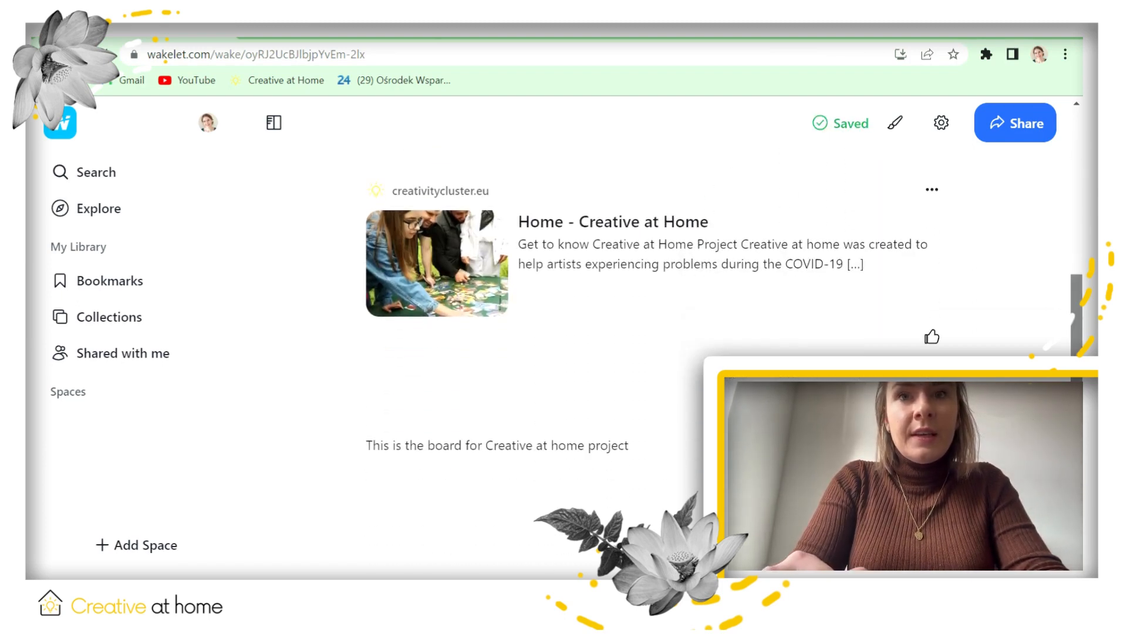
scroll("up", 3)
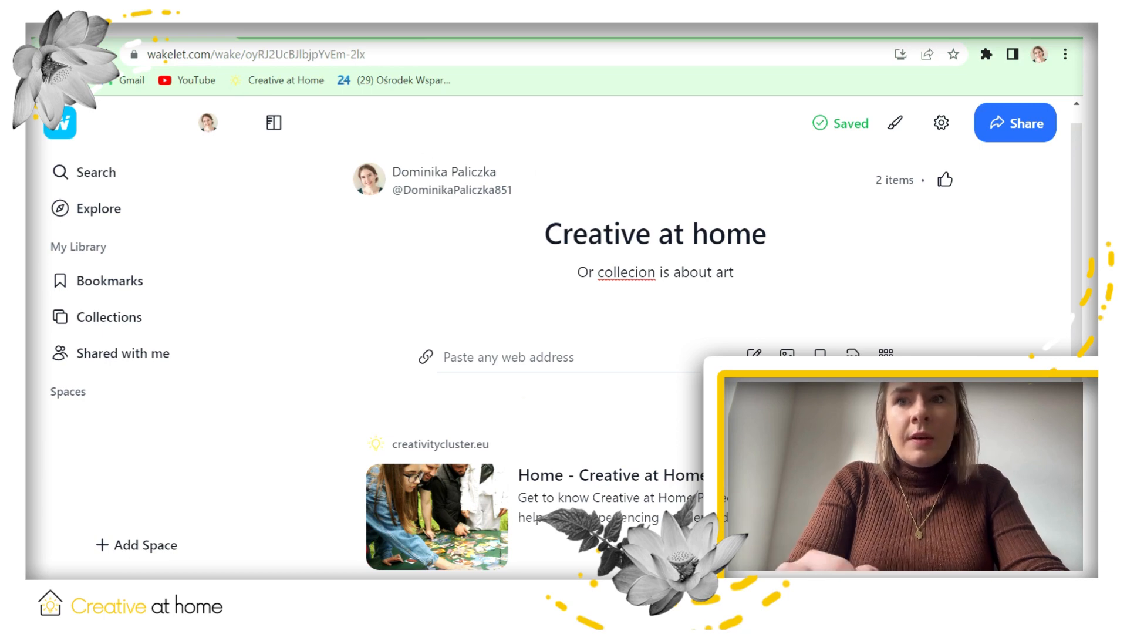
Upload the Creative at Home promotional image as the collection's third item
left_click(787, 353)
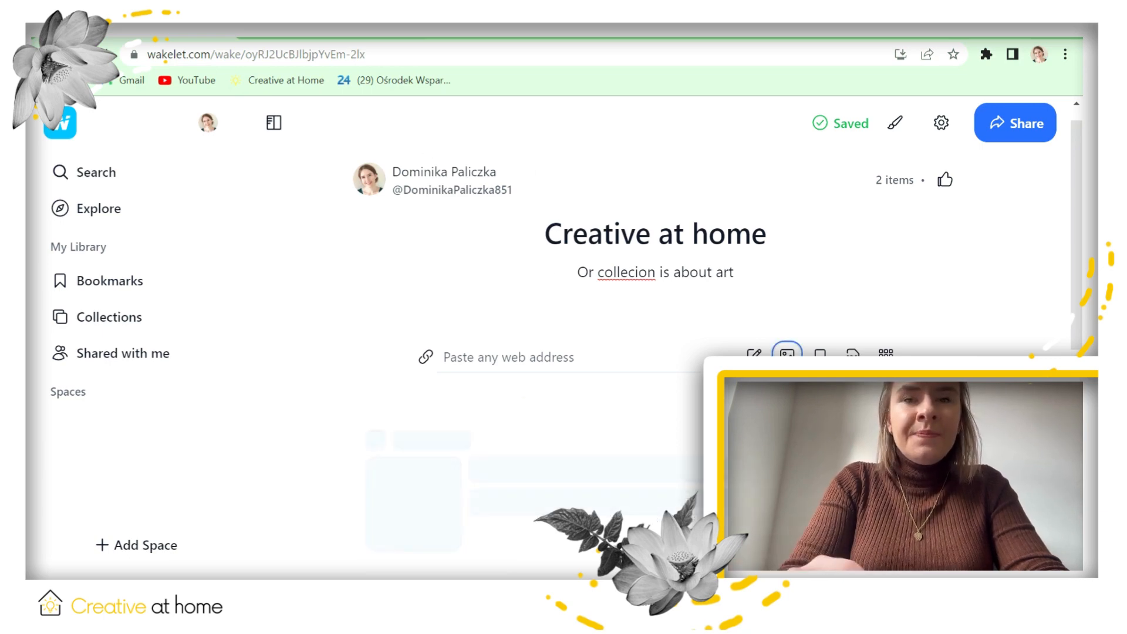
mouse_move(1076, 327)
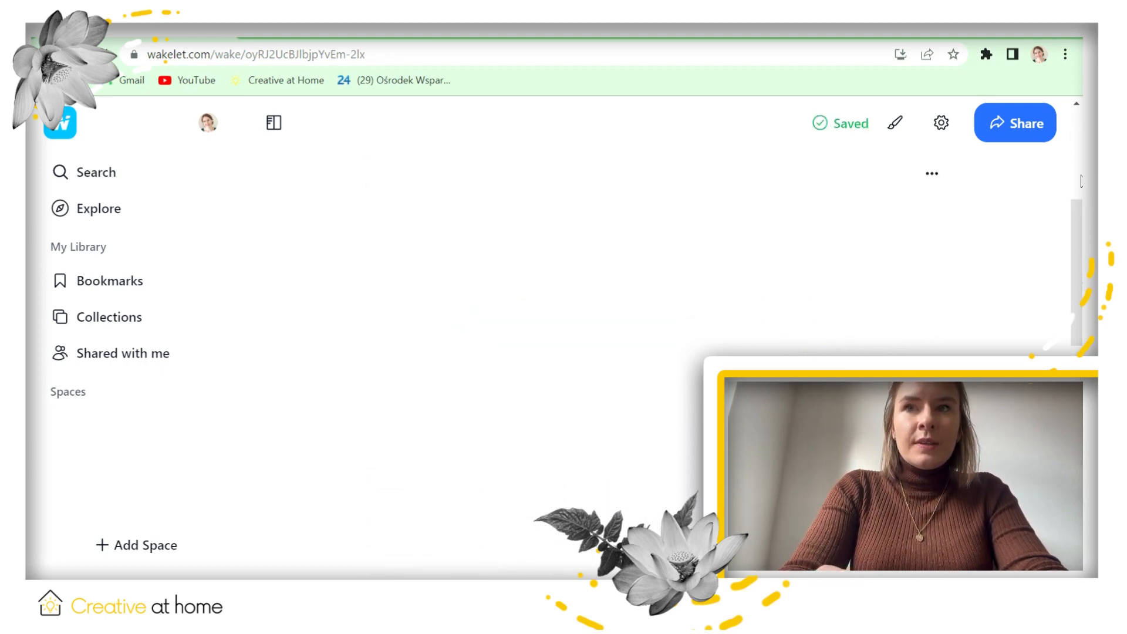
scroll("down", 3)
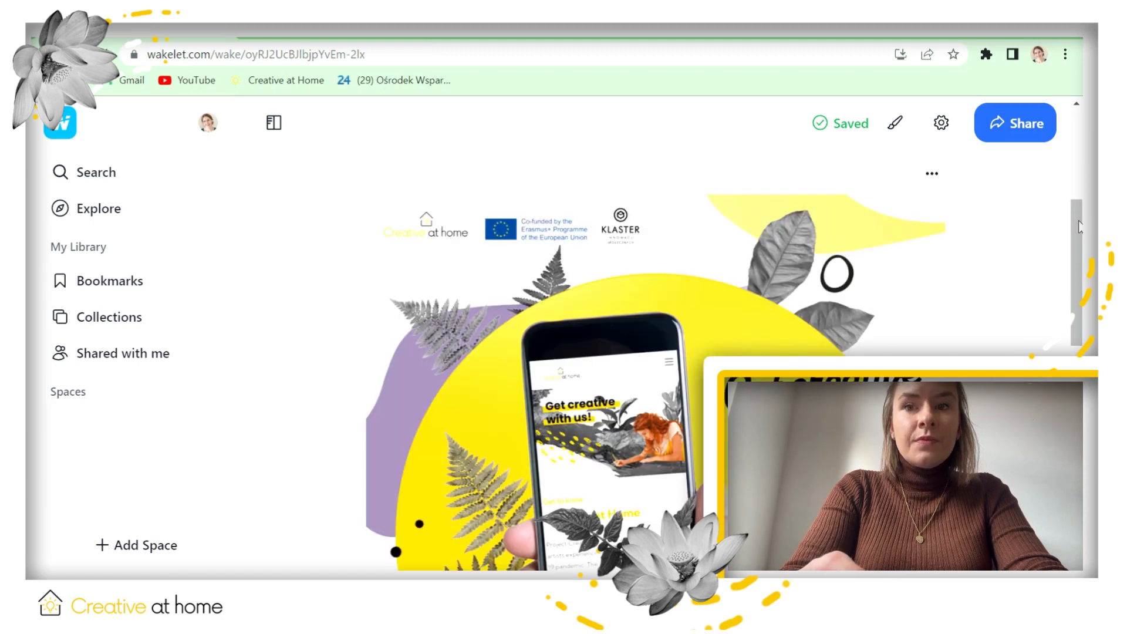
scroll("up", 3)
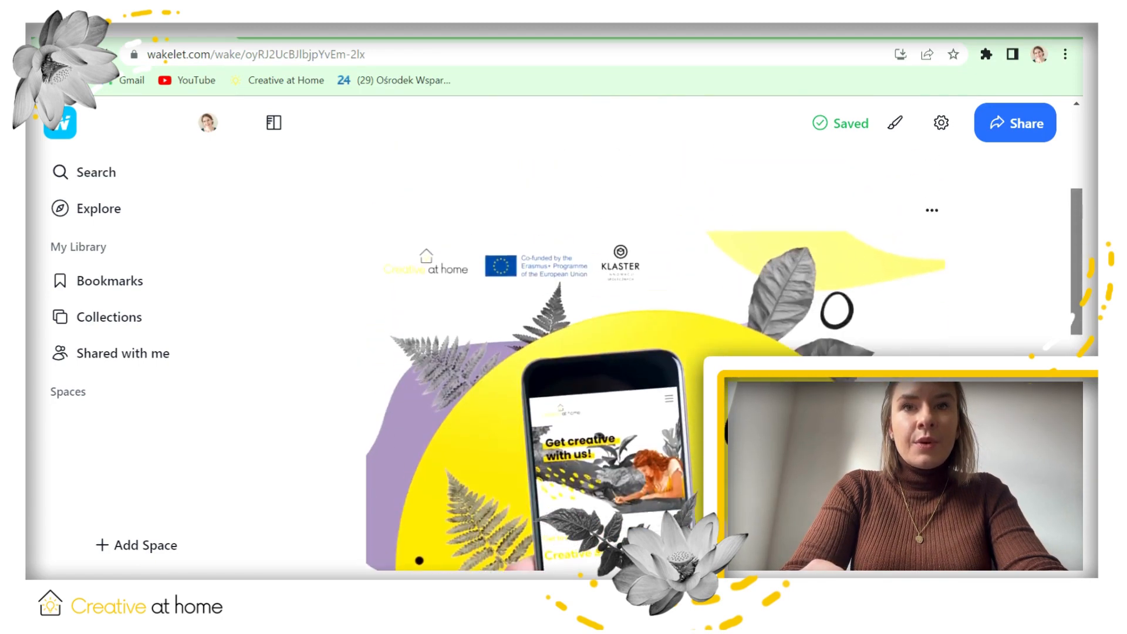
scroll("up", 3)
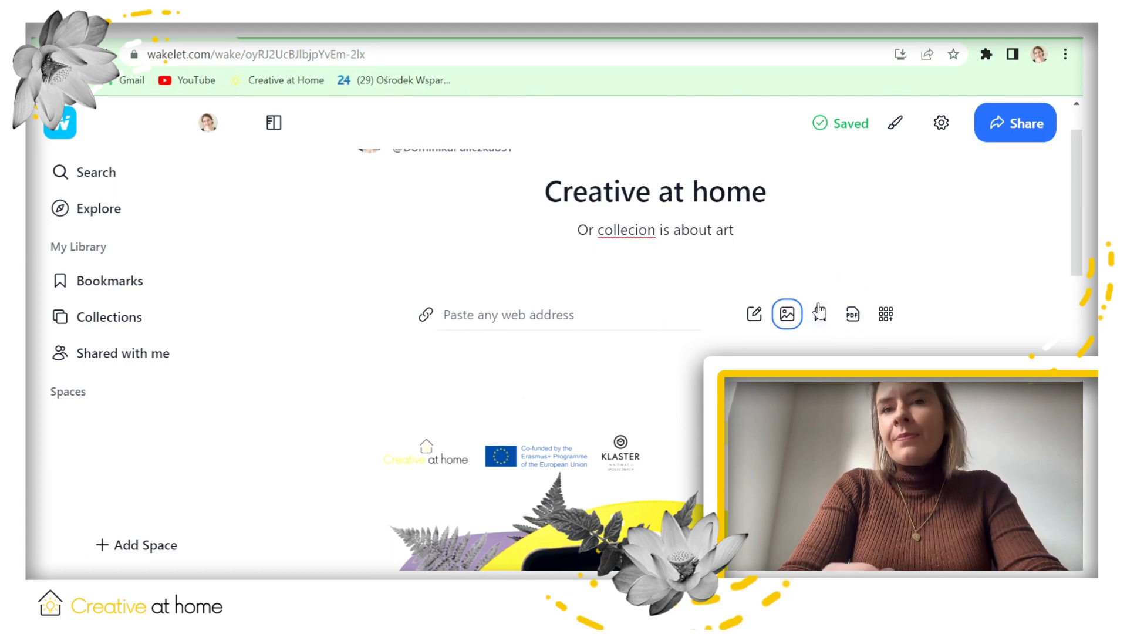
left_click(568, 315)
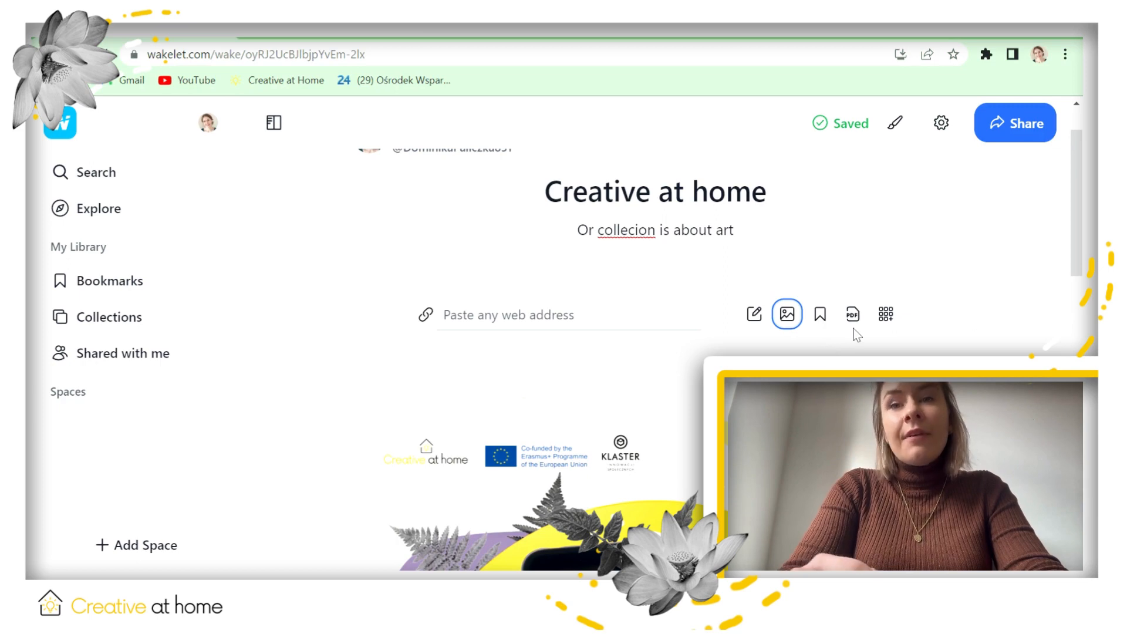
scroll("down", 3)
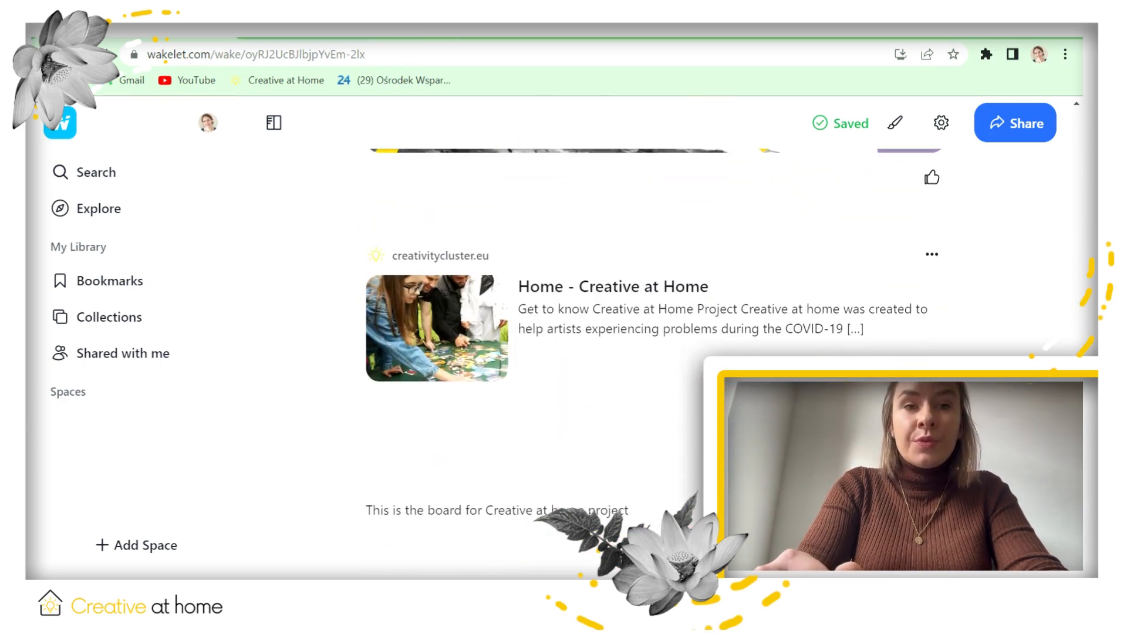
scroll("up", 3)
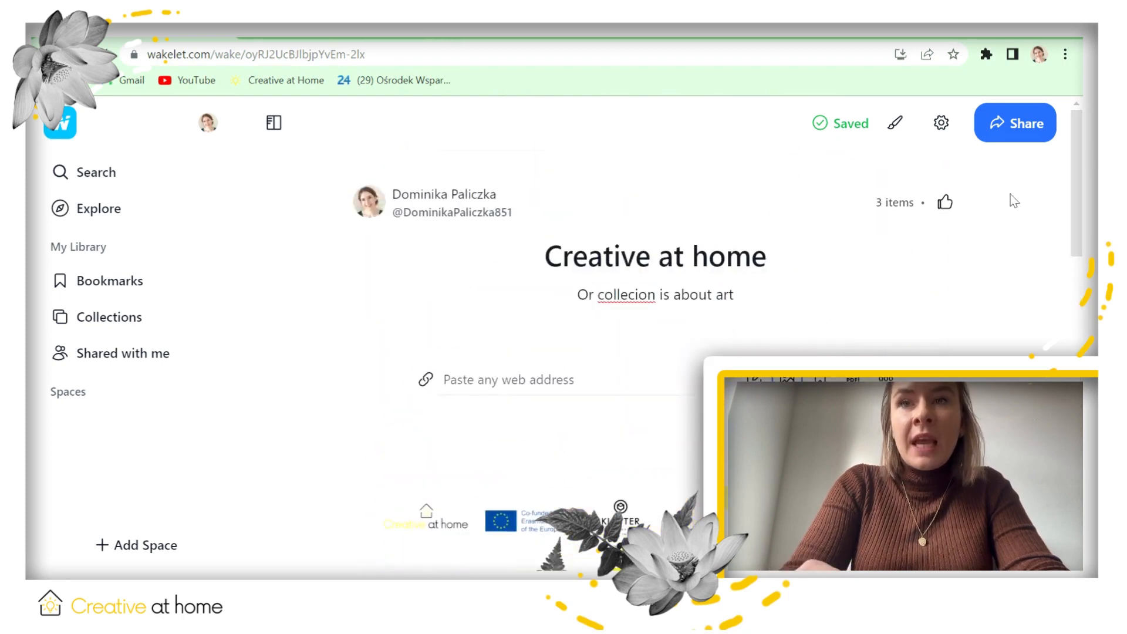
Switch on Allow sharing so anyone with the link can view the collection
left_click(1014, 123)
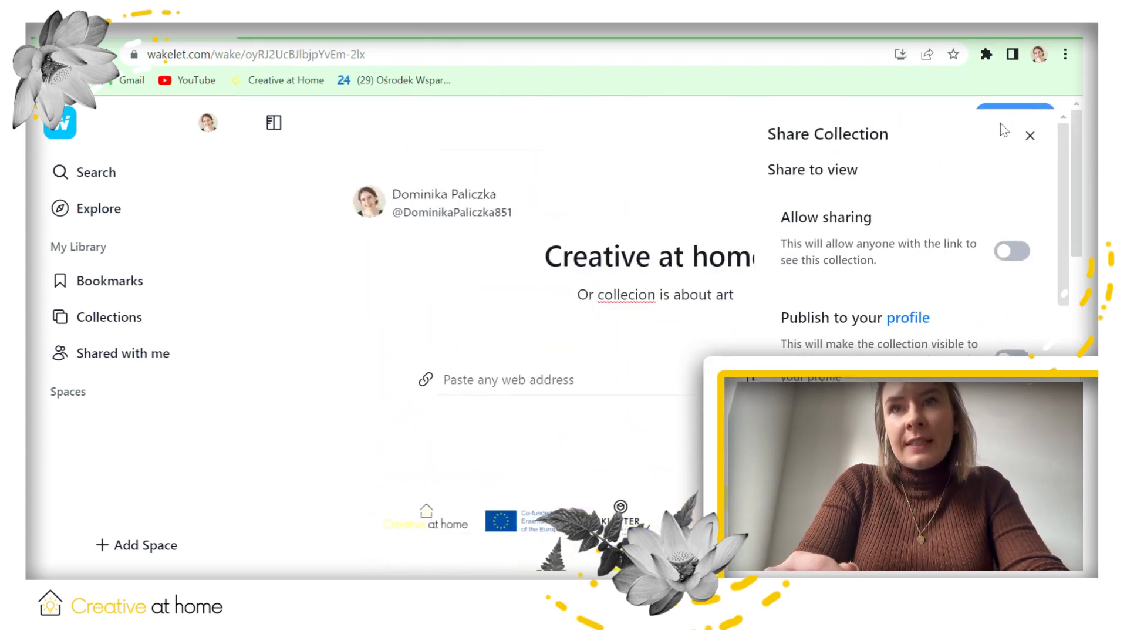
mouse_move(908, 316)
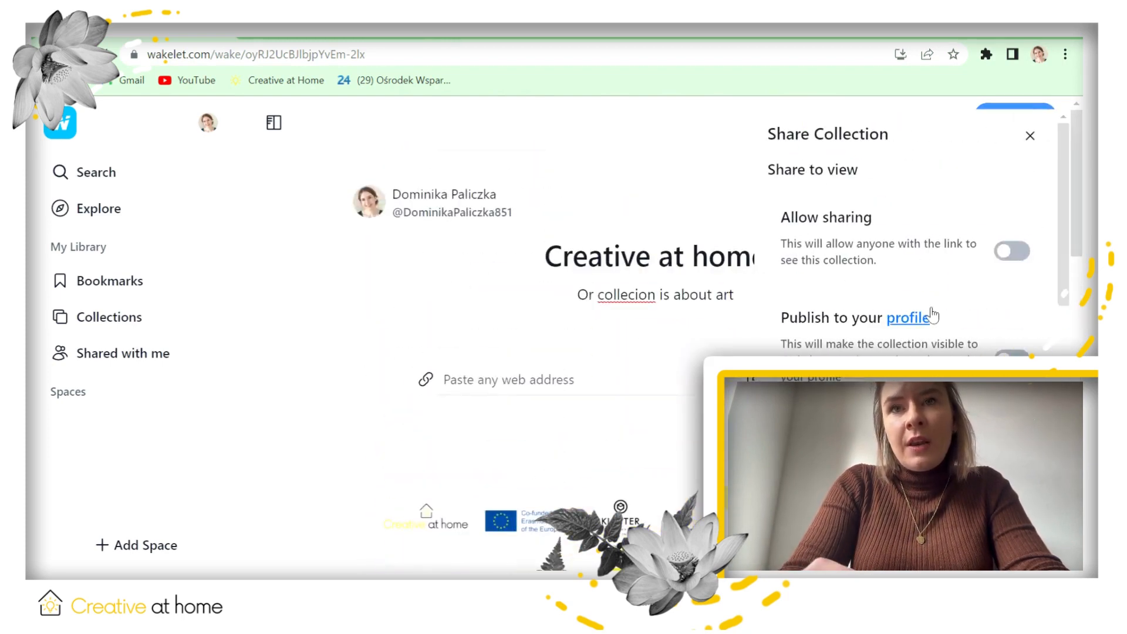
left_click(1010, 252)
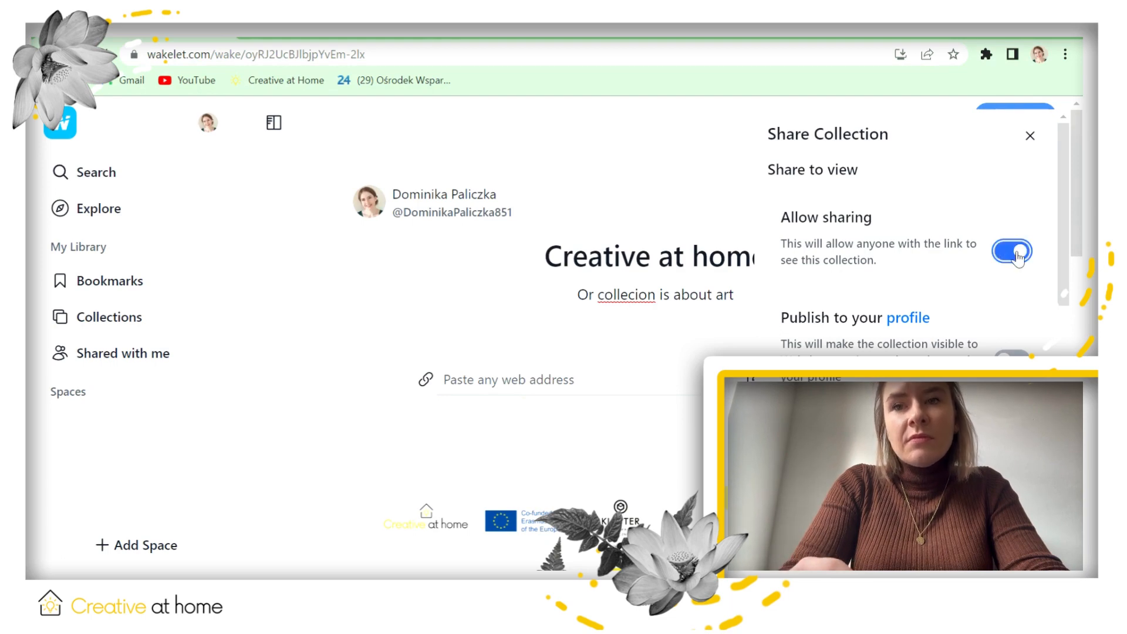